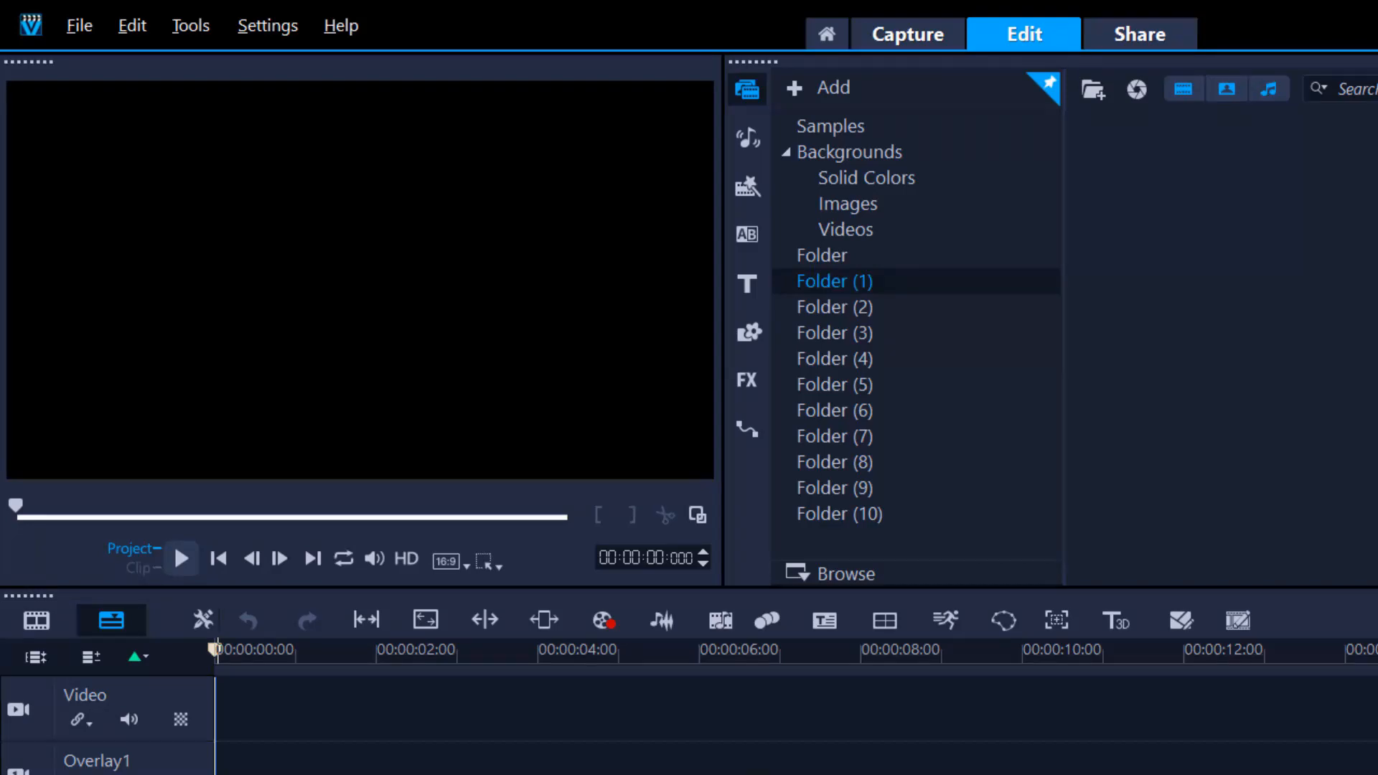
# Step: Launch the Highlight Reel montage builder from the Tools menu
pyautogui.click(181, 558)
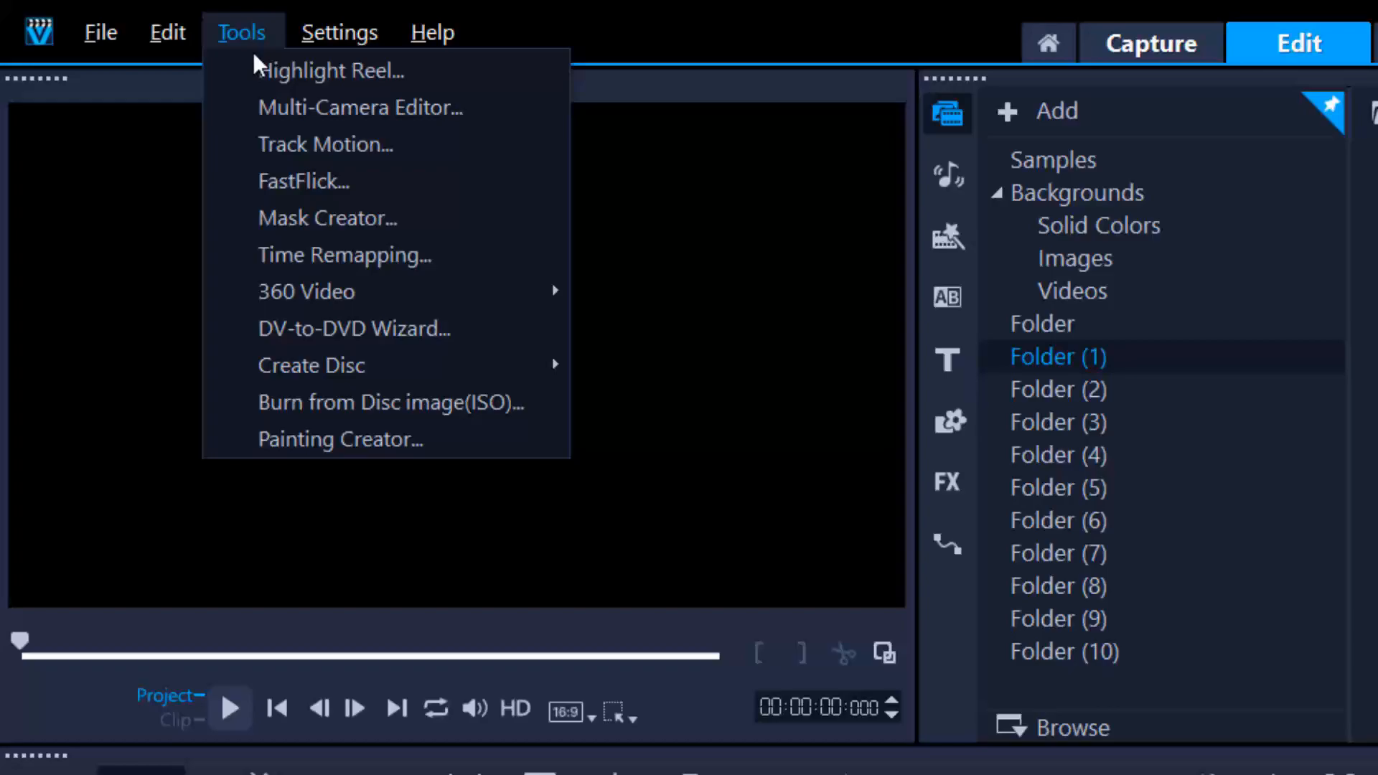
pyautogui.click(332, 70)
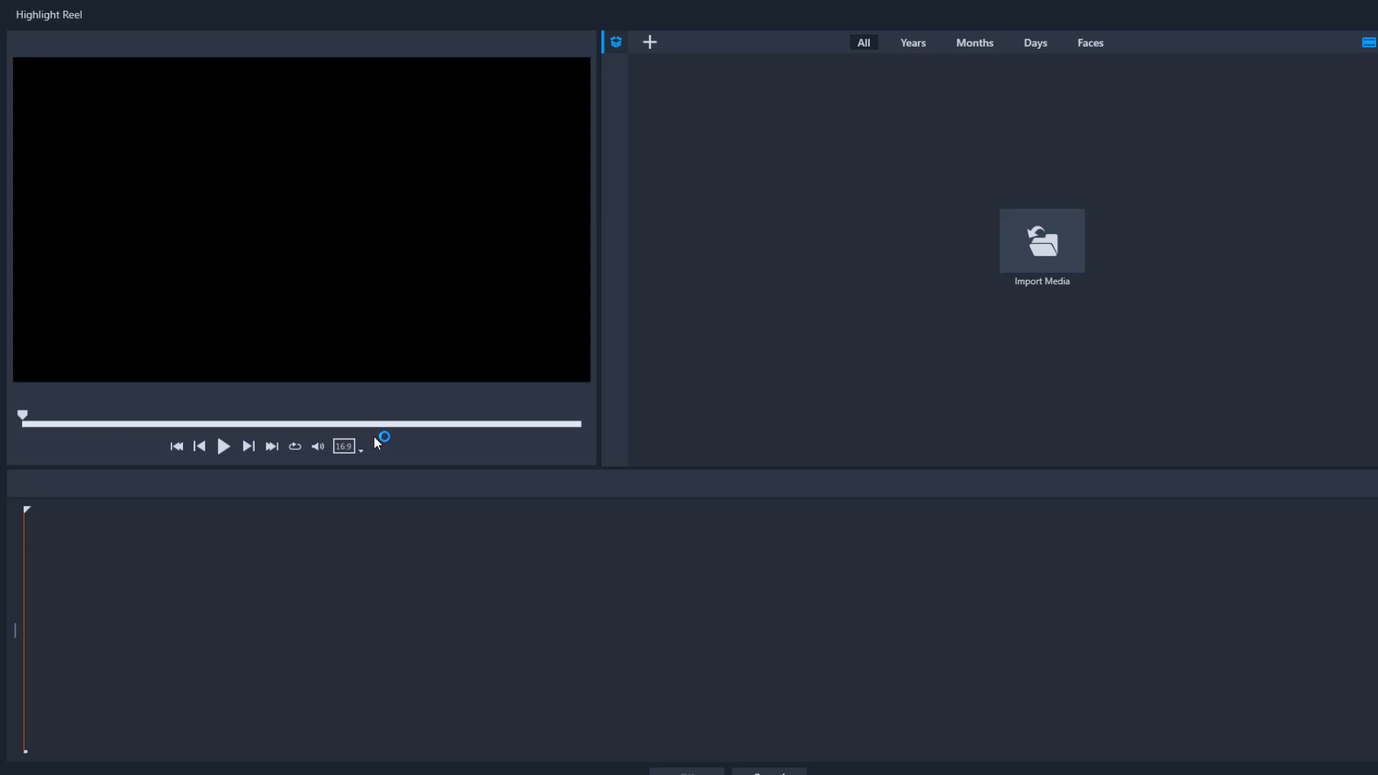
pyautogui.moveTo(832, 398)
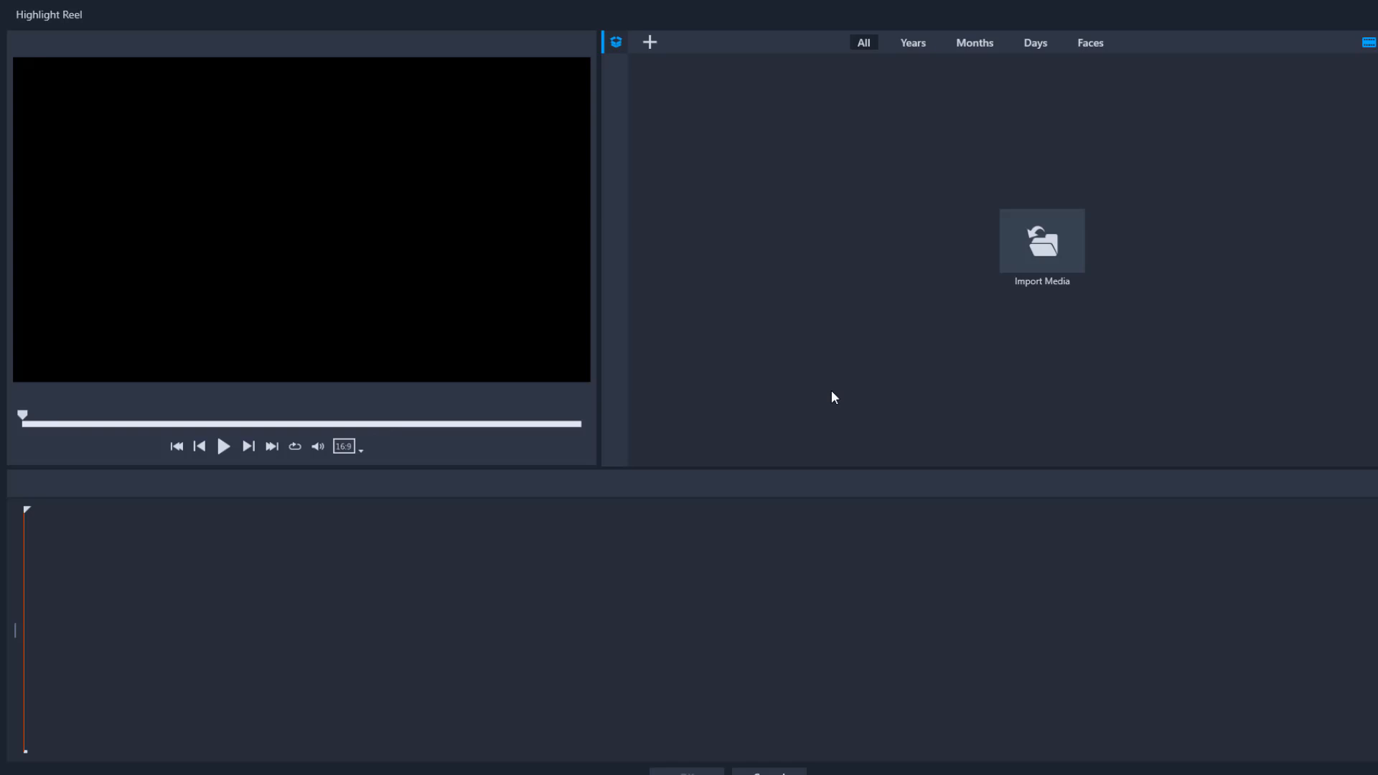
# Step: Import the Desktop gym folder of photos and videos into the Highlight Reel library
pyautogui.click(1041, 241)
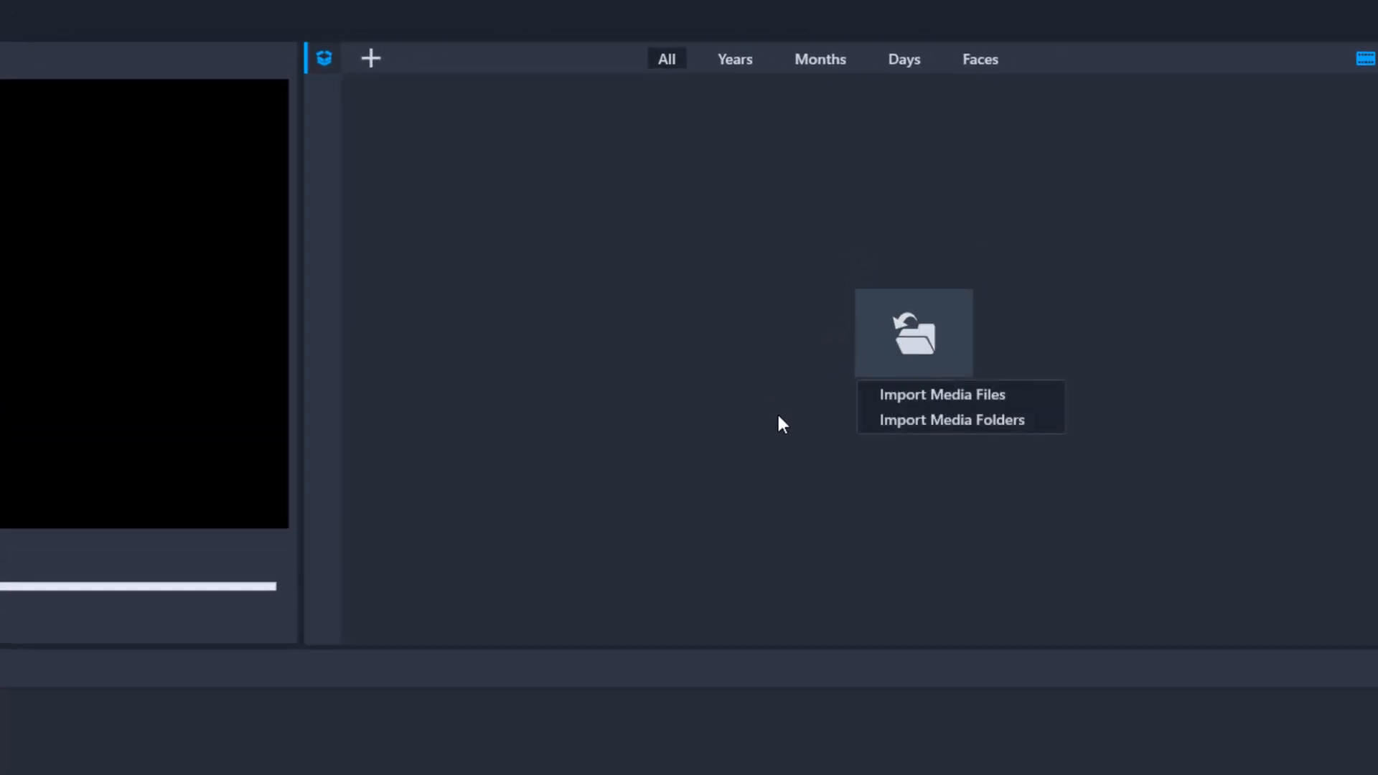
pyautogui.click(952, 419)
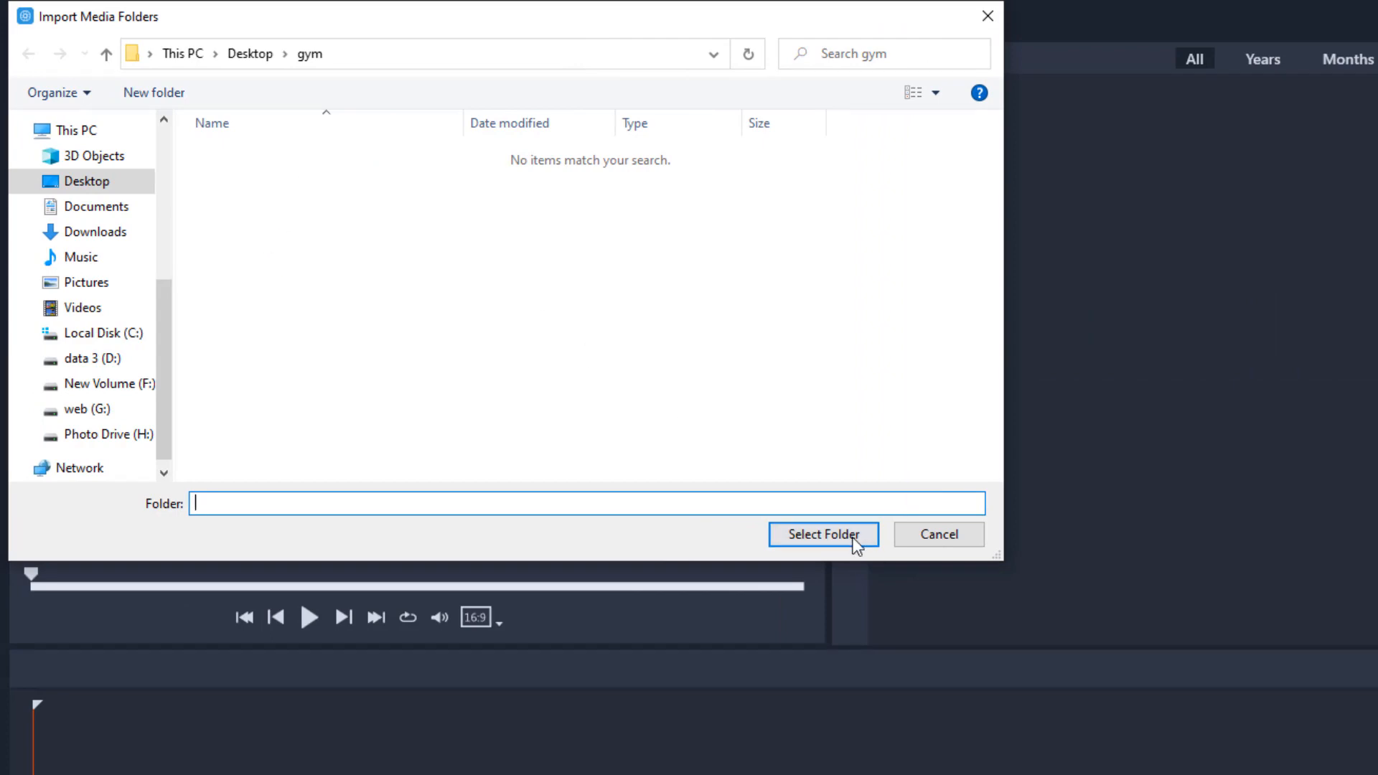
pyautogui.click(821, 534)
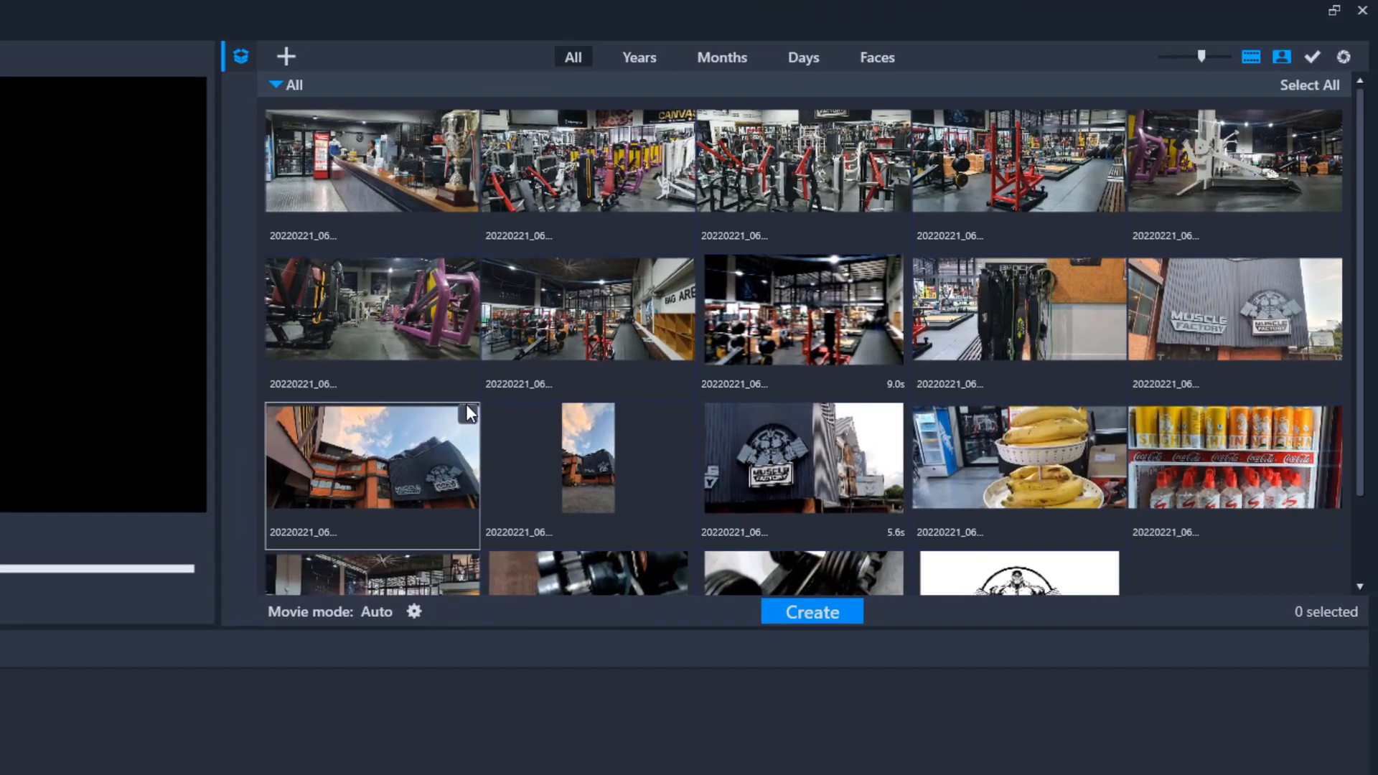
pyautogui.scroll(-3)
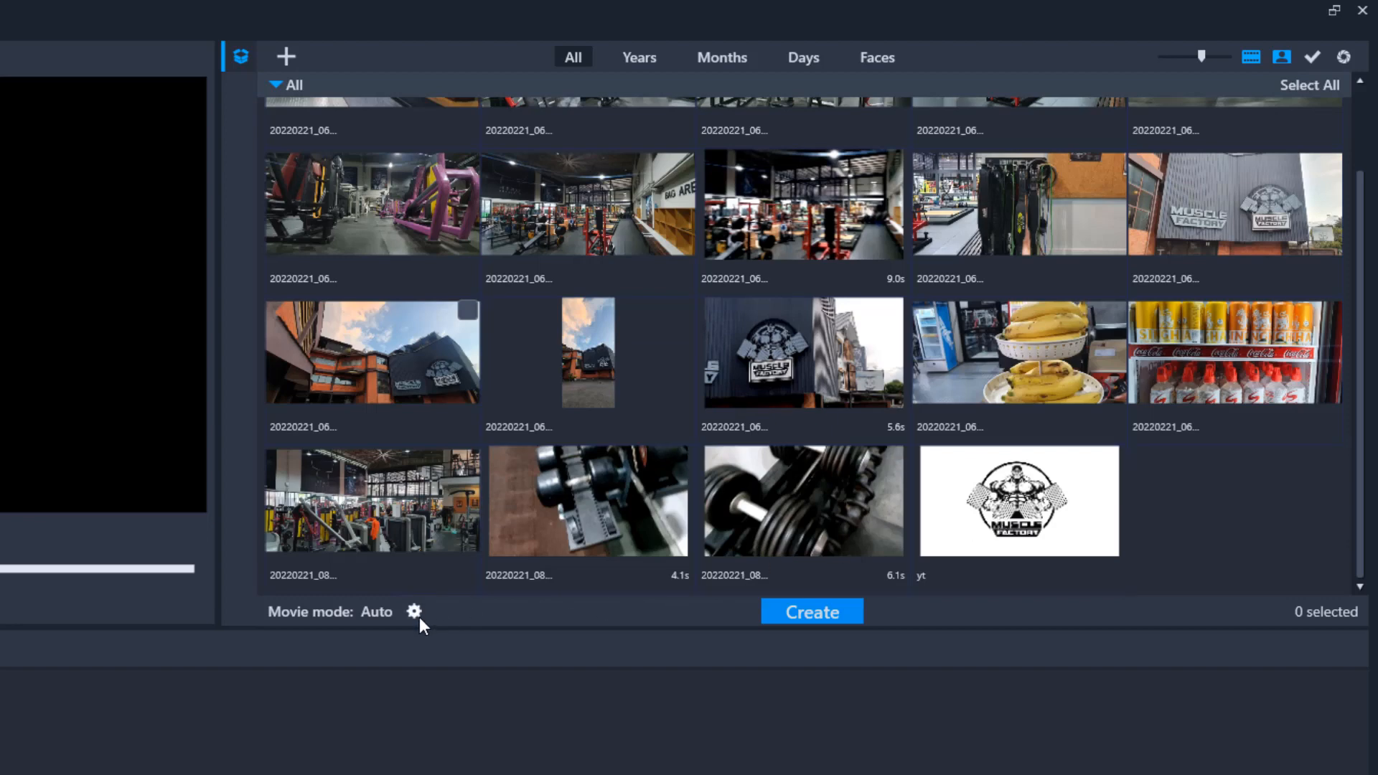
pyautogui.click(413, 612)
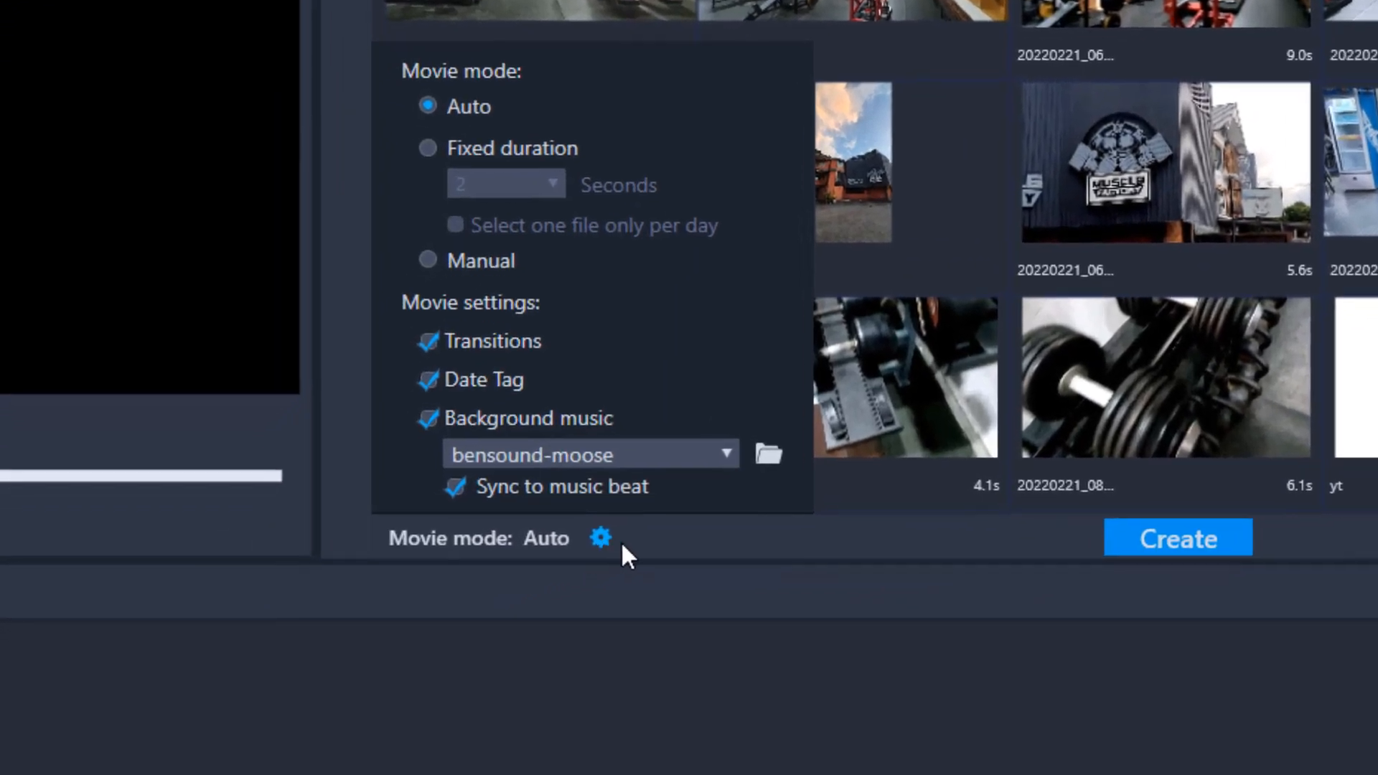
pyautogui.moveTo(456, 486)
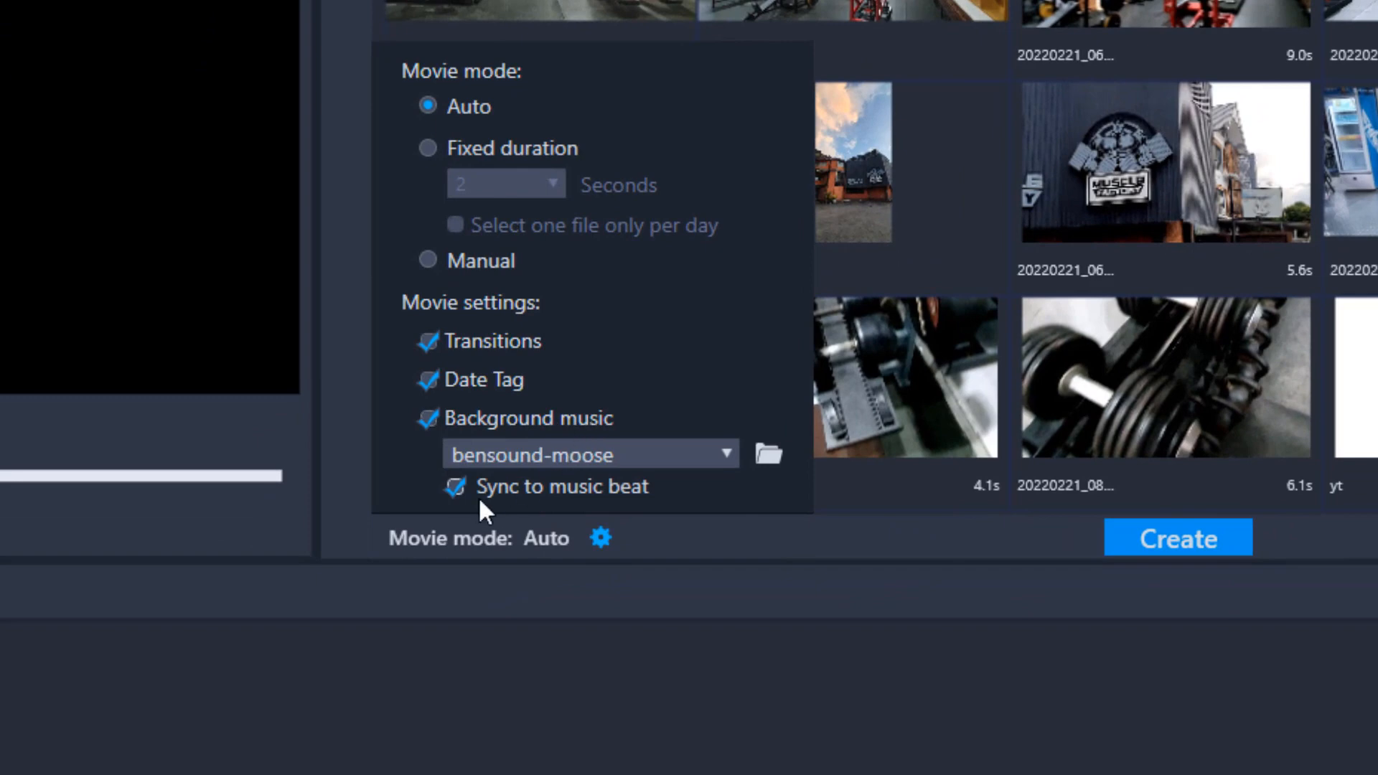
pyautogui.moveTo(658, 514)
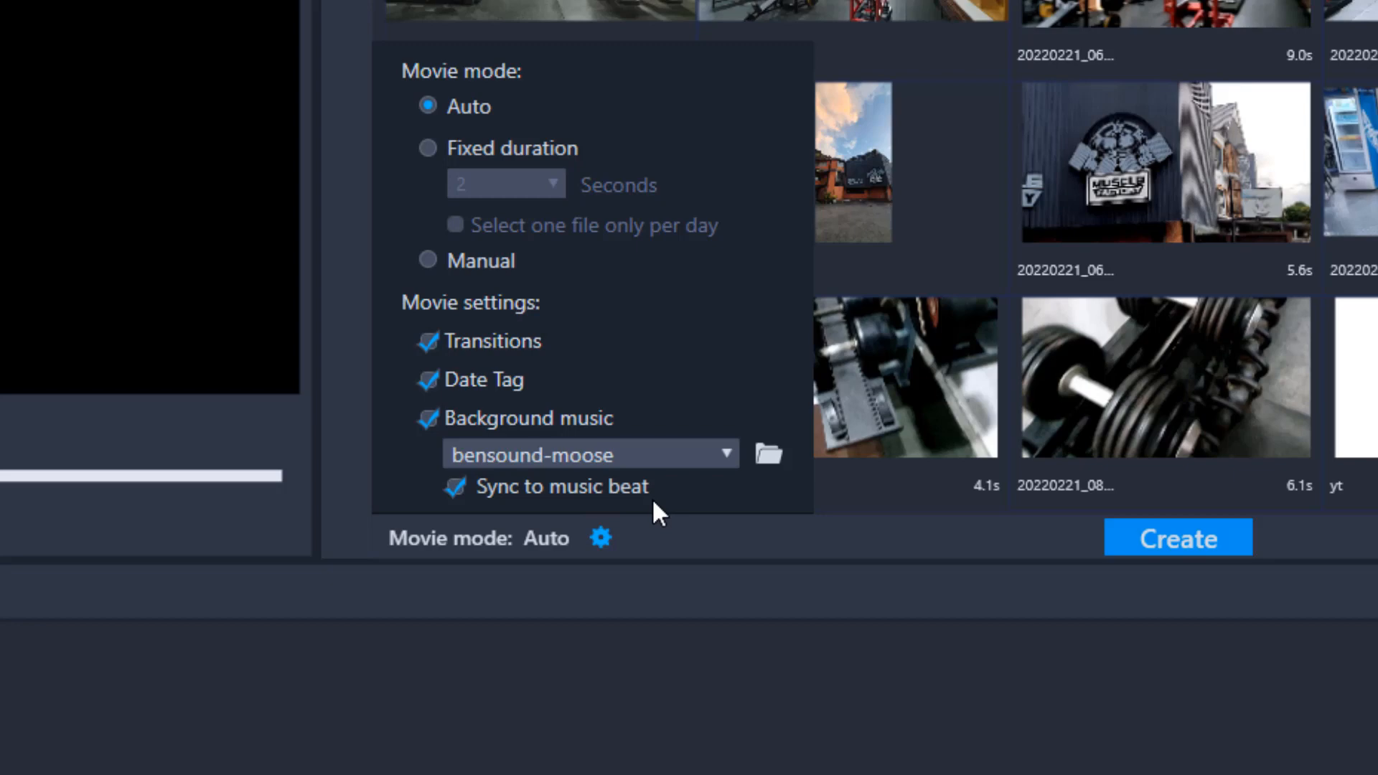
pyautogui.moveTo(597, 465)
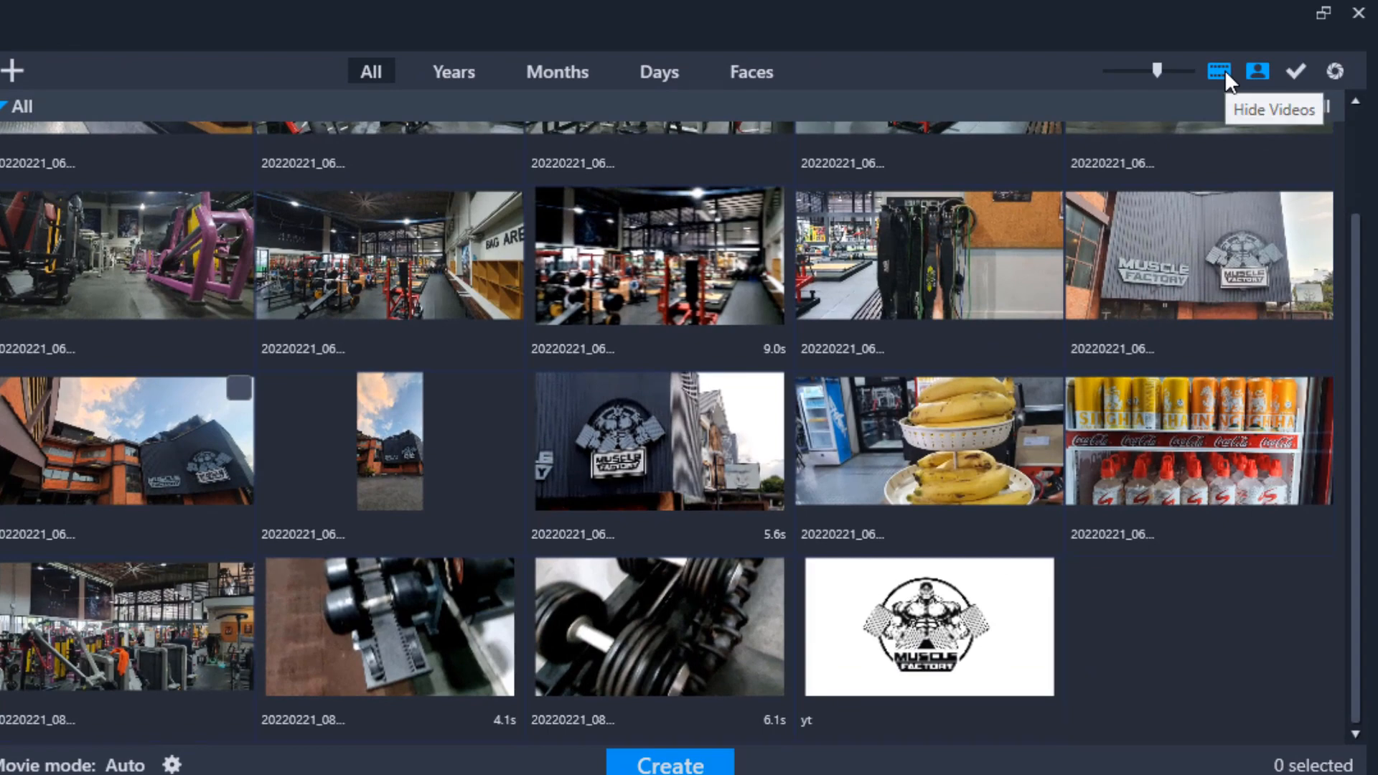
# Step: Try the photo/video filters and trial-mark a 9-second clip and photo, then clear the marks
pyautogui.click(1218, 72)
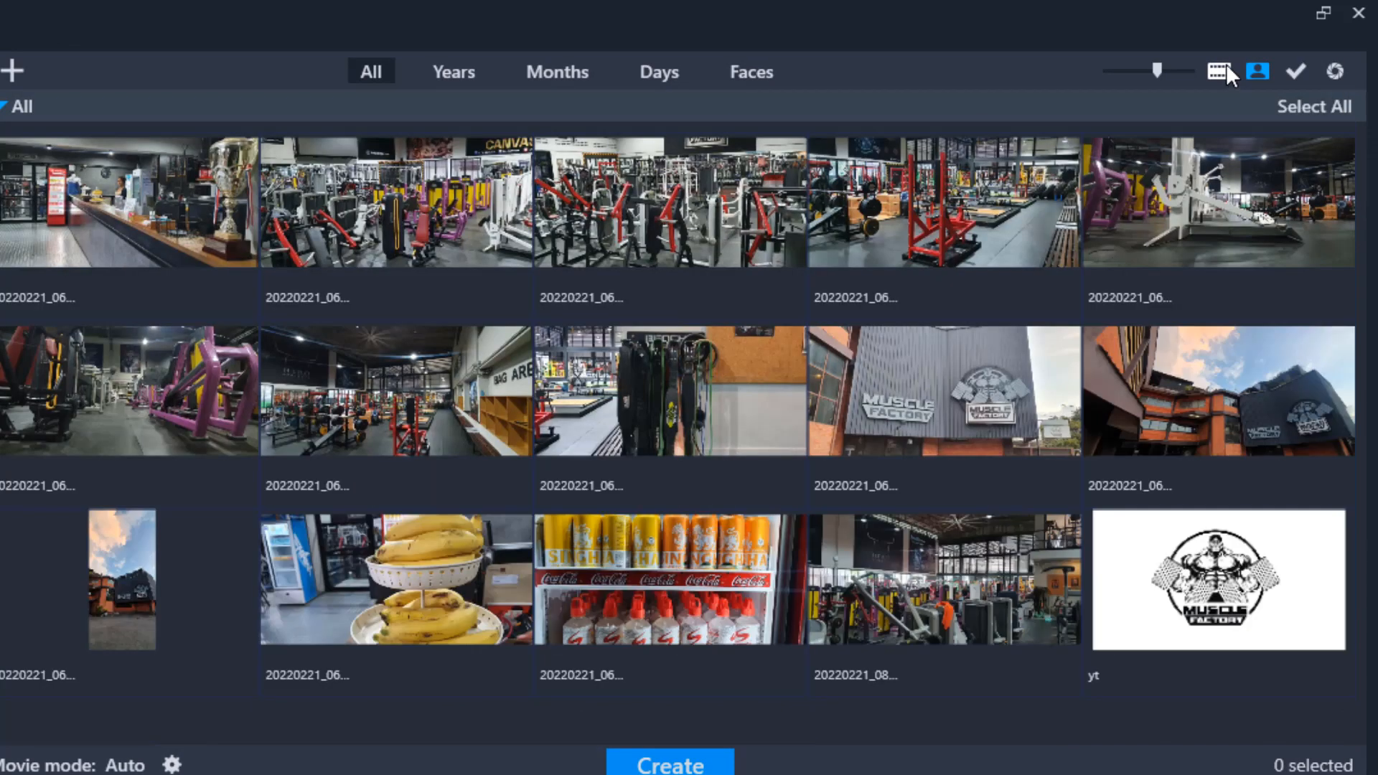
pyautogui.click(1218, 72)
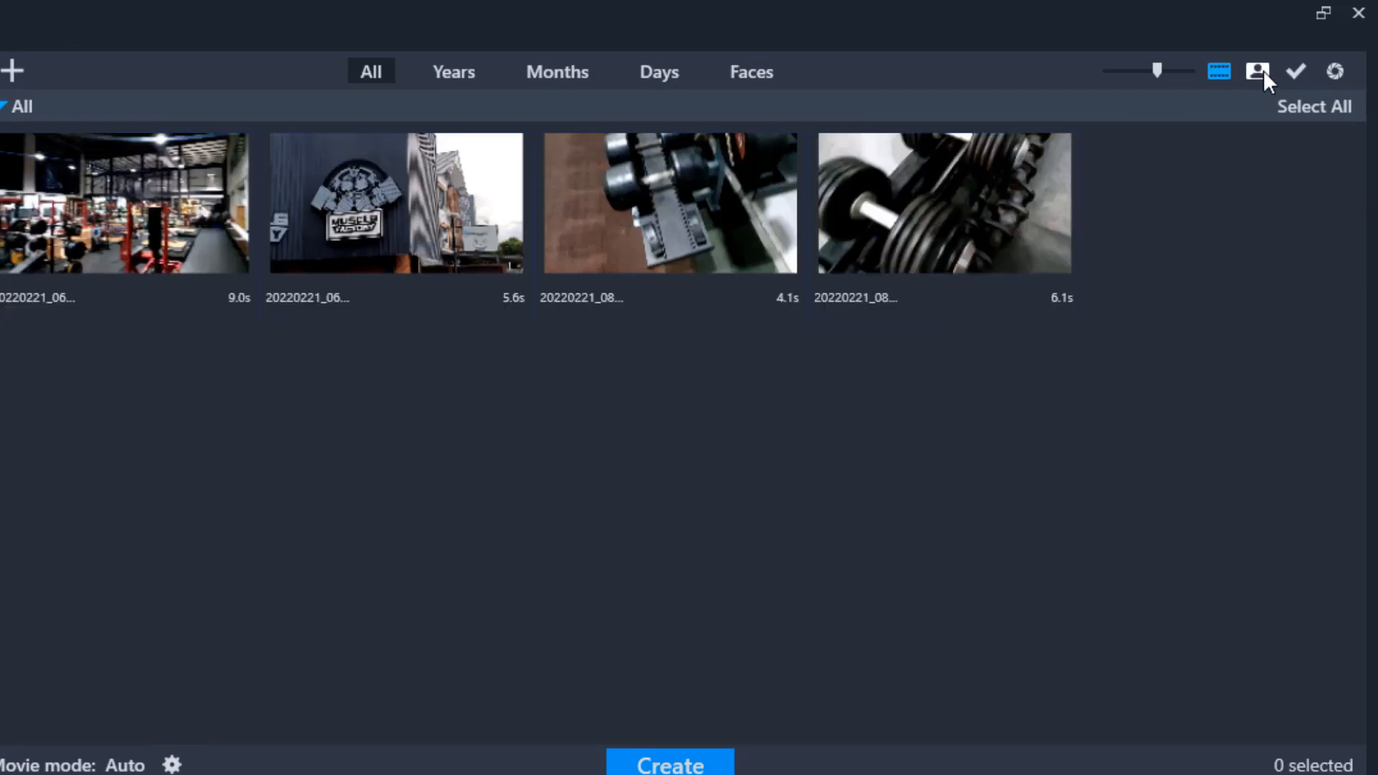
pyautogui.click(1256, 72)
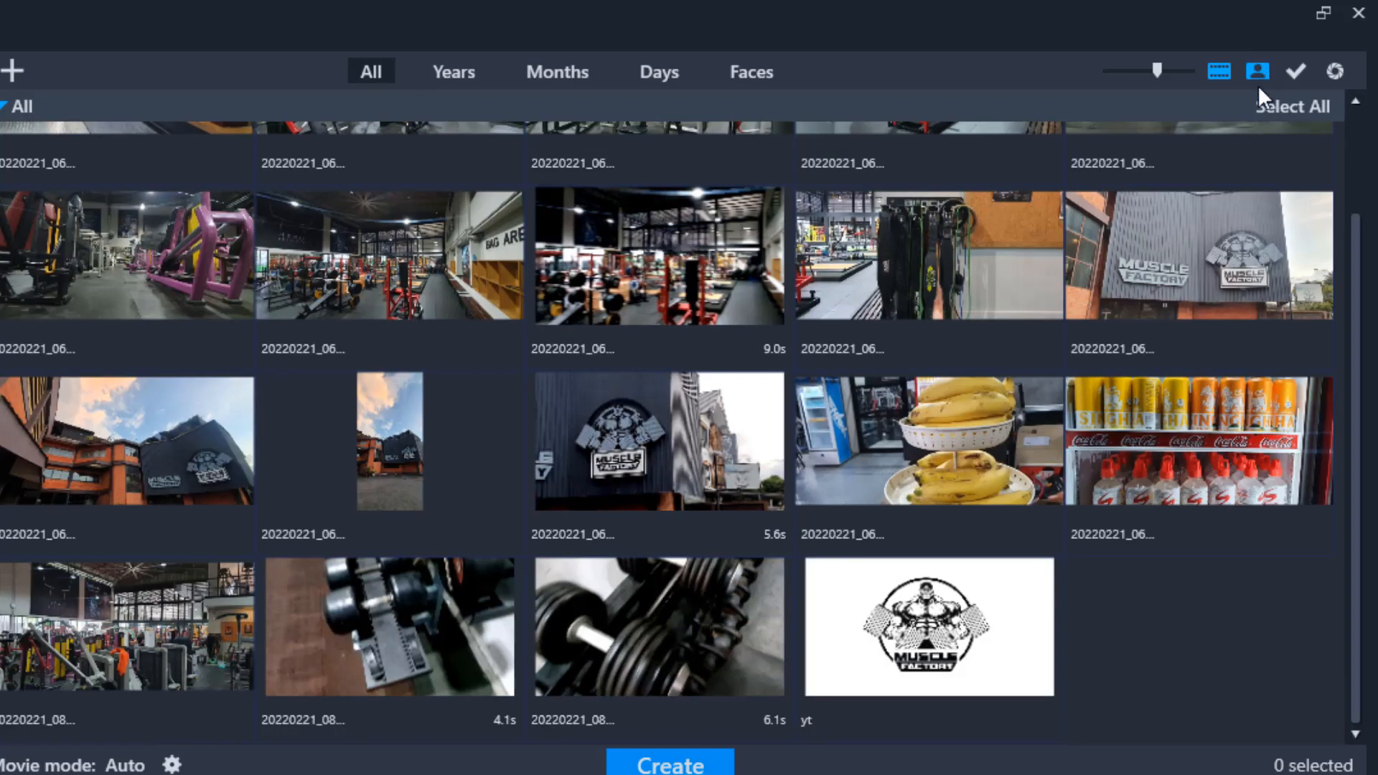
pyautogui.scroll(3)
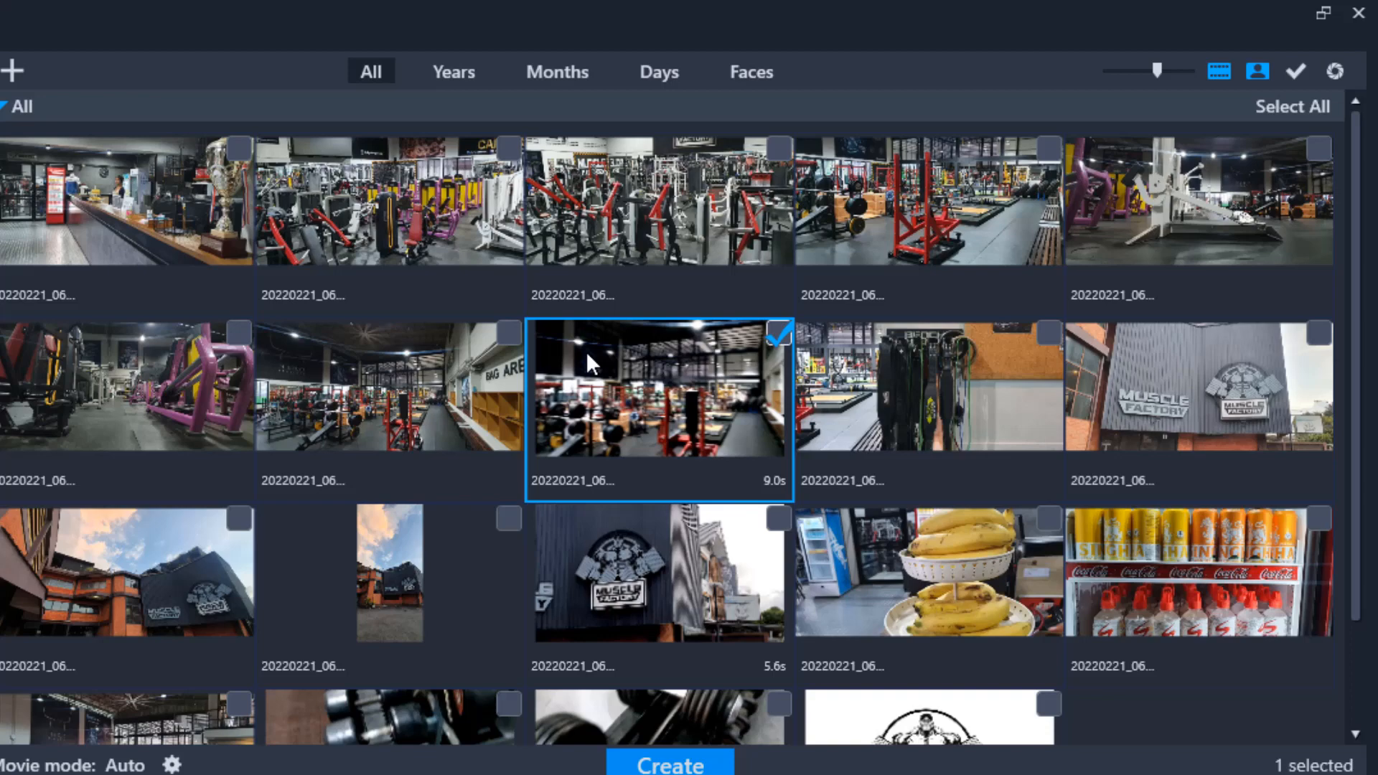
pyautogui.click(389, 386)
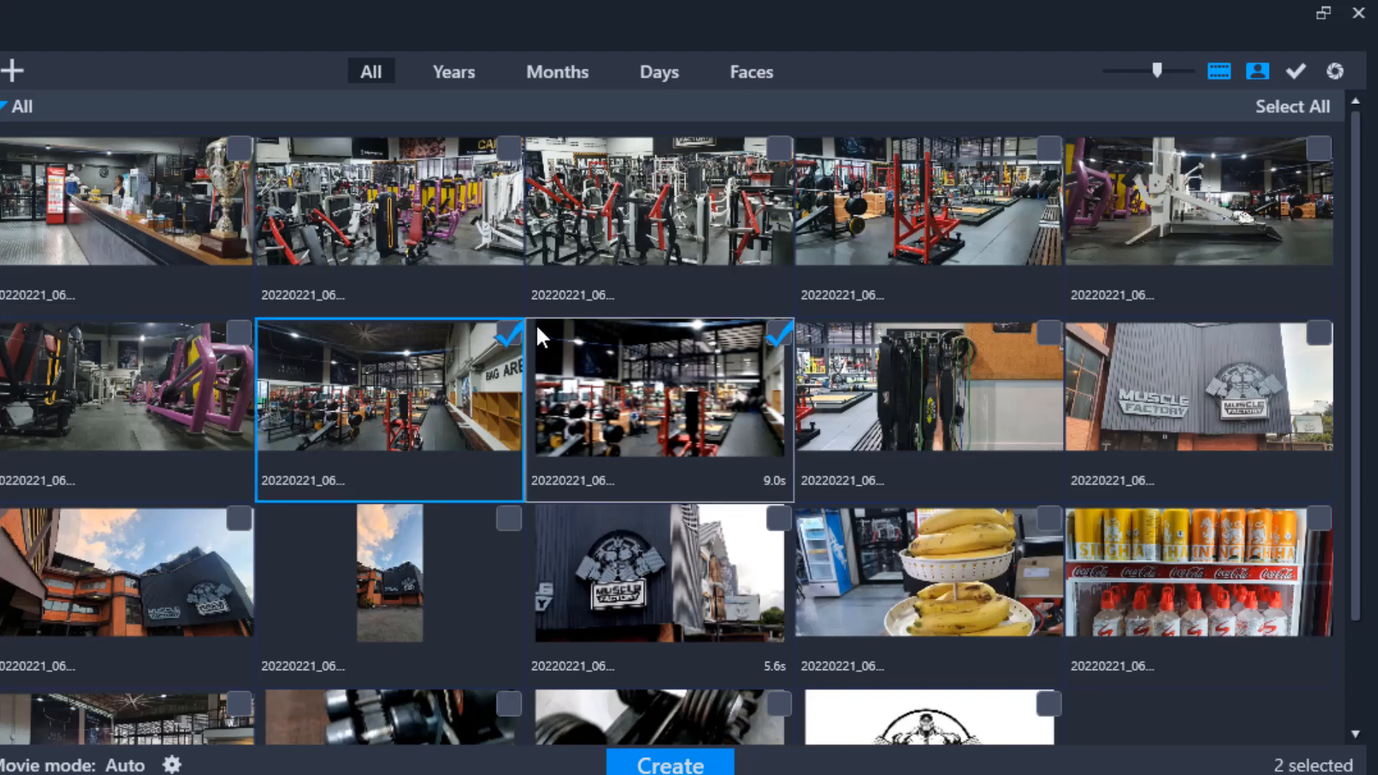
pyautogui.click(1295, 72)
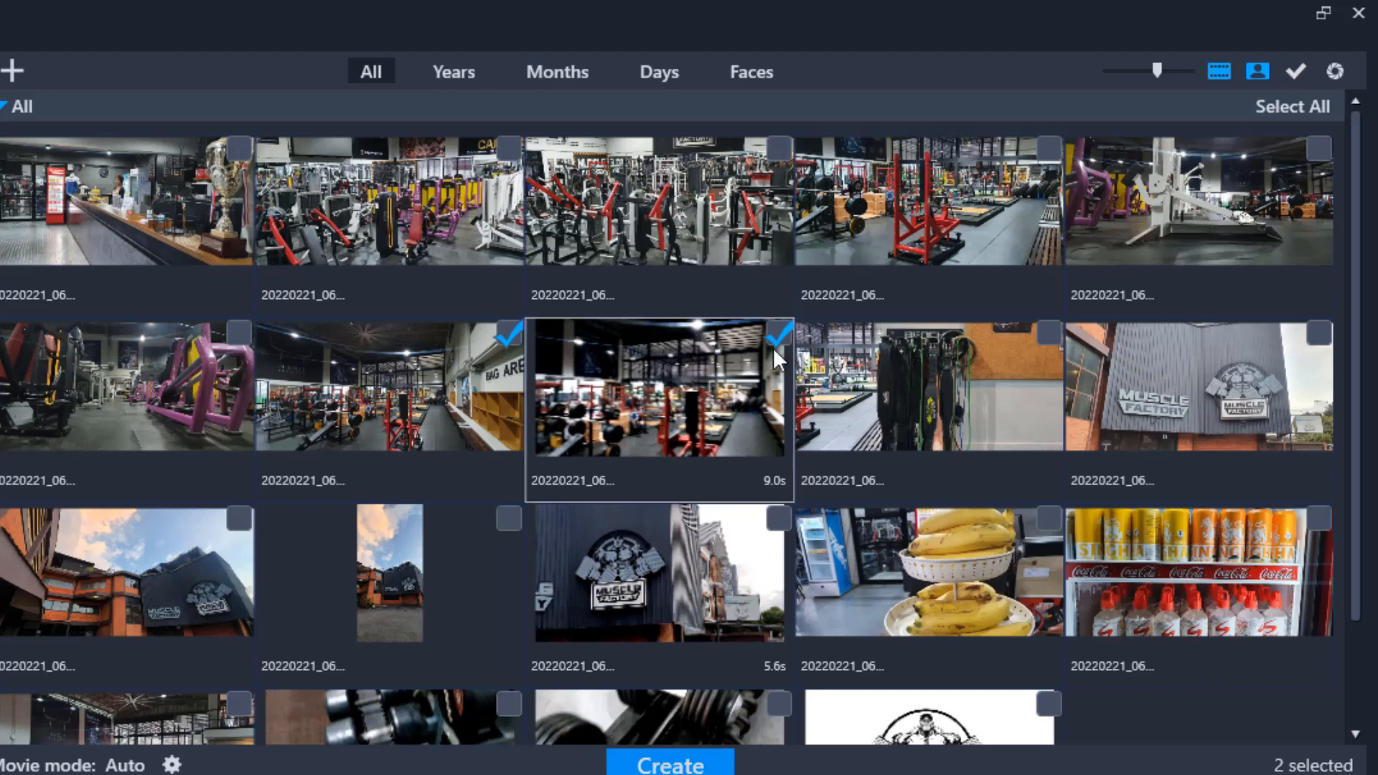
pyautogui.click(389, 386)
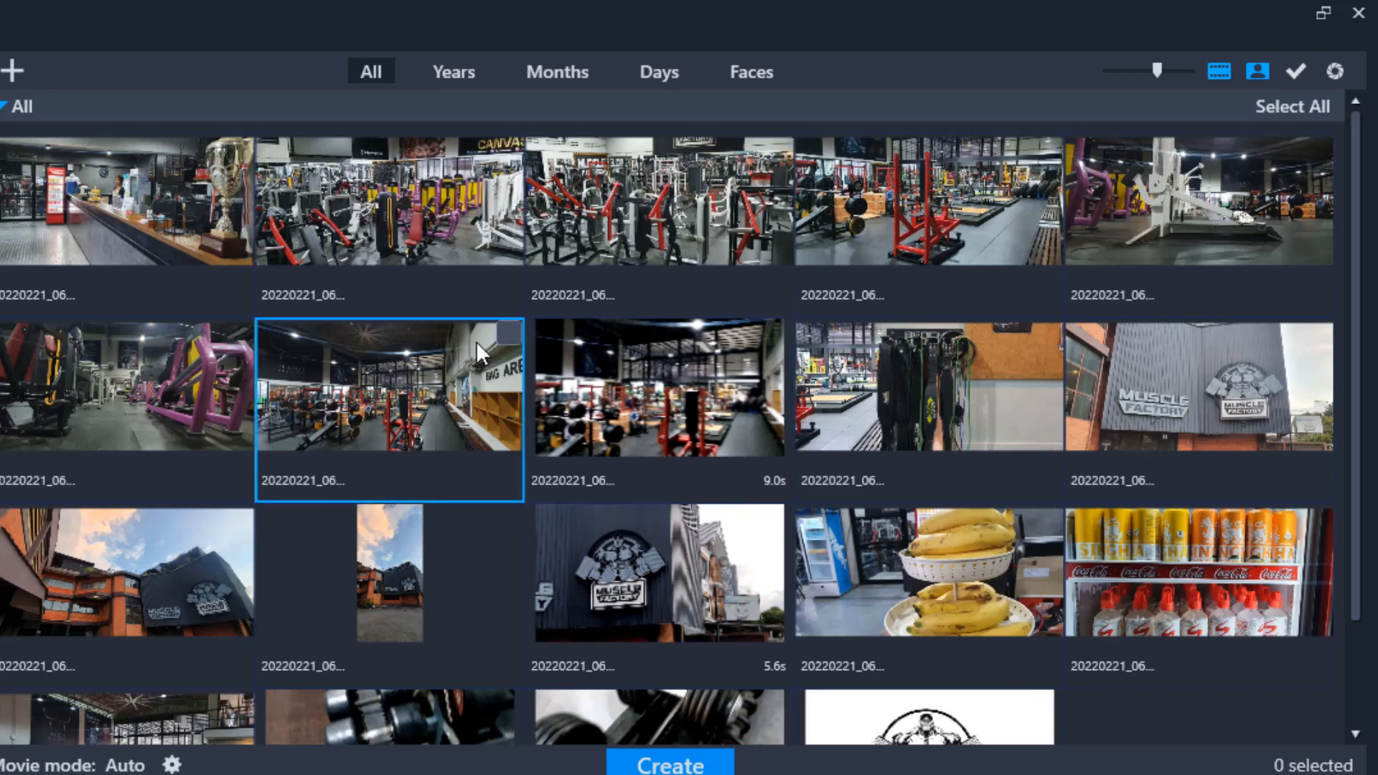
pyautogui.moveTo(1306, 124)
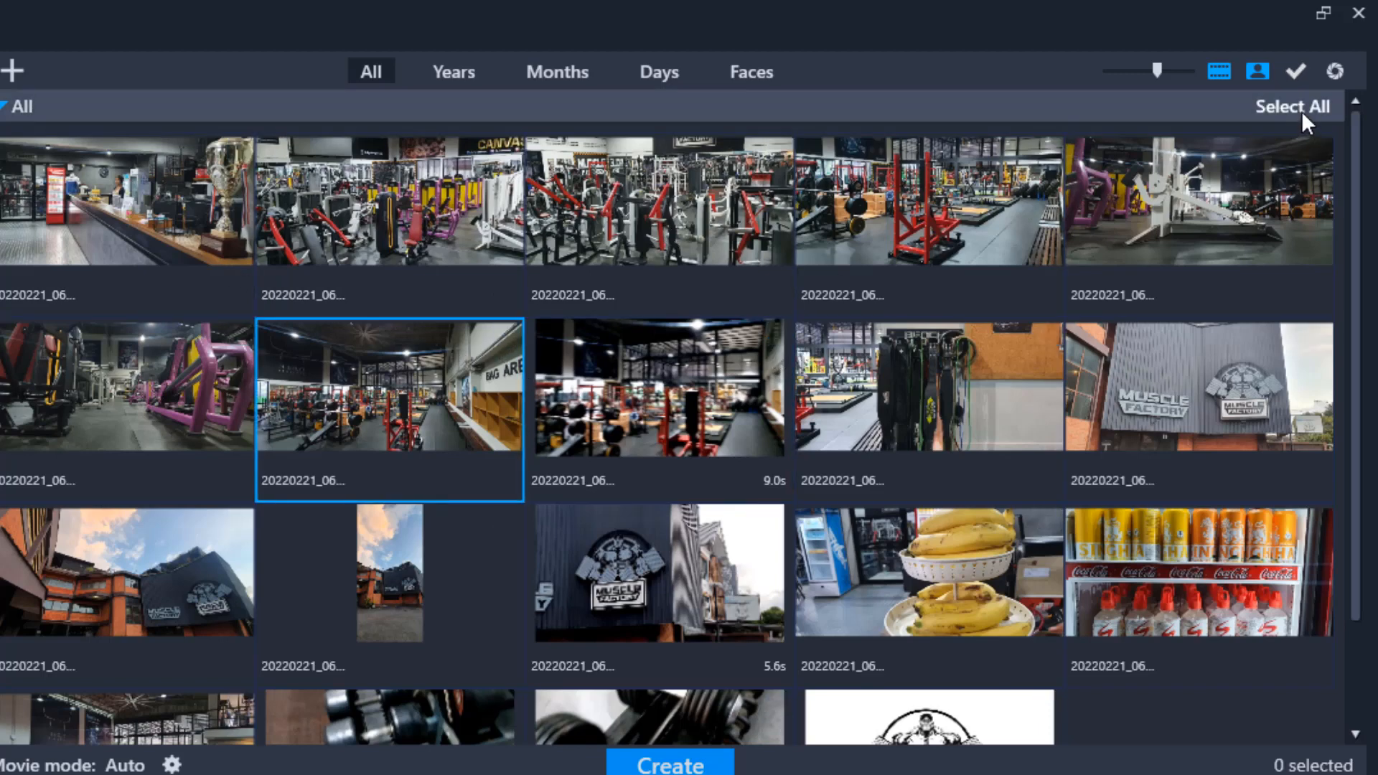
# Step: Mark all 19 imported gym items and create the highlight reel from them
pyautogui.click(1292, 105)
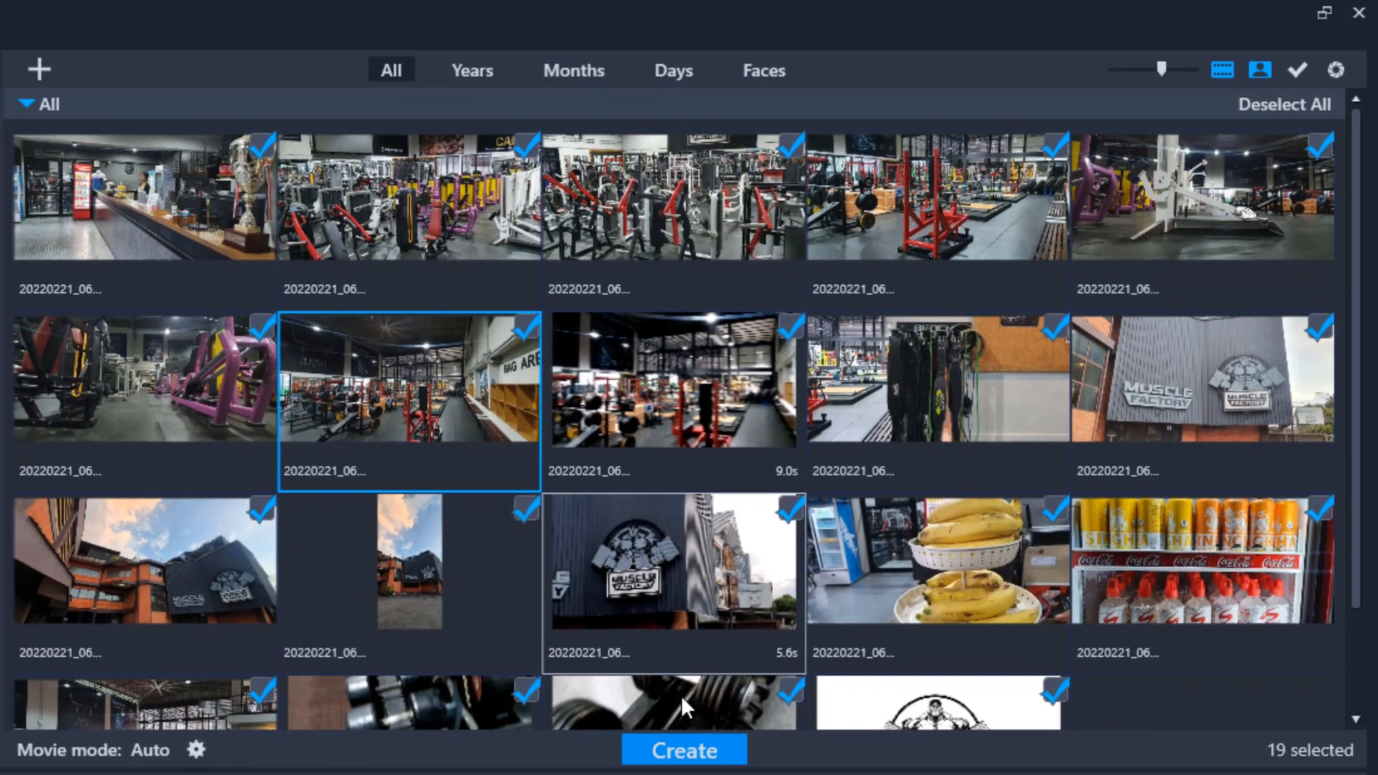
pyautogui.click(683, 750)
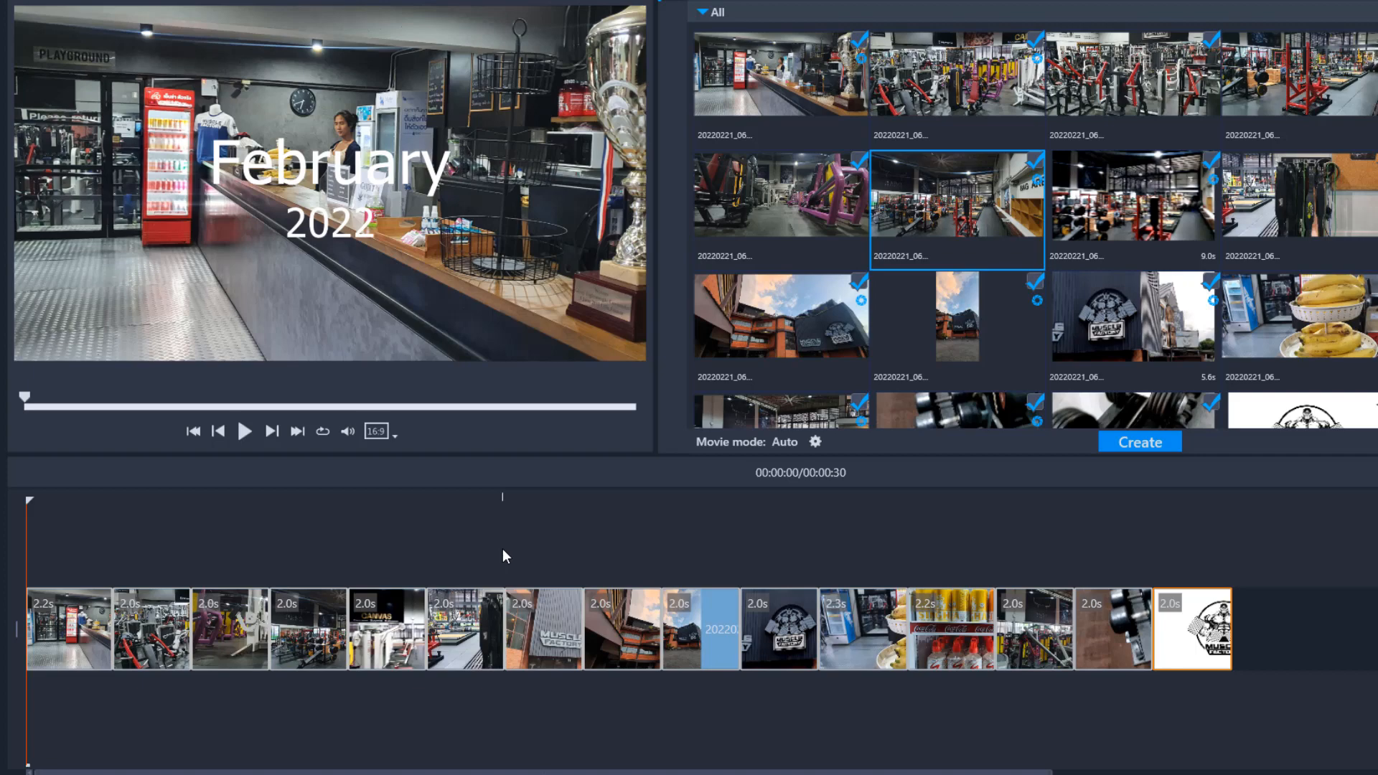
pyautogui.moveTo(695, 746)
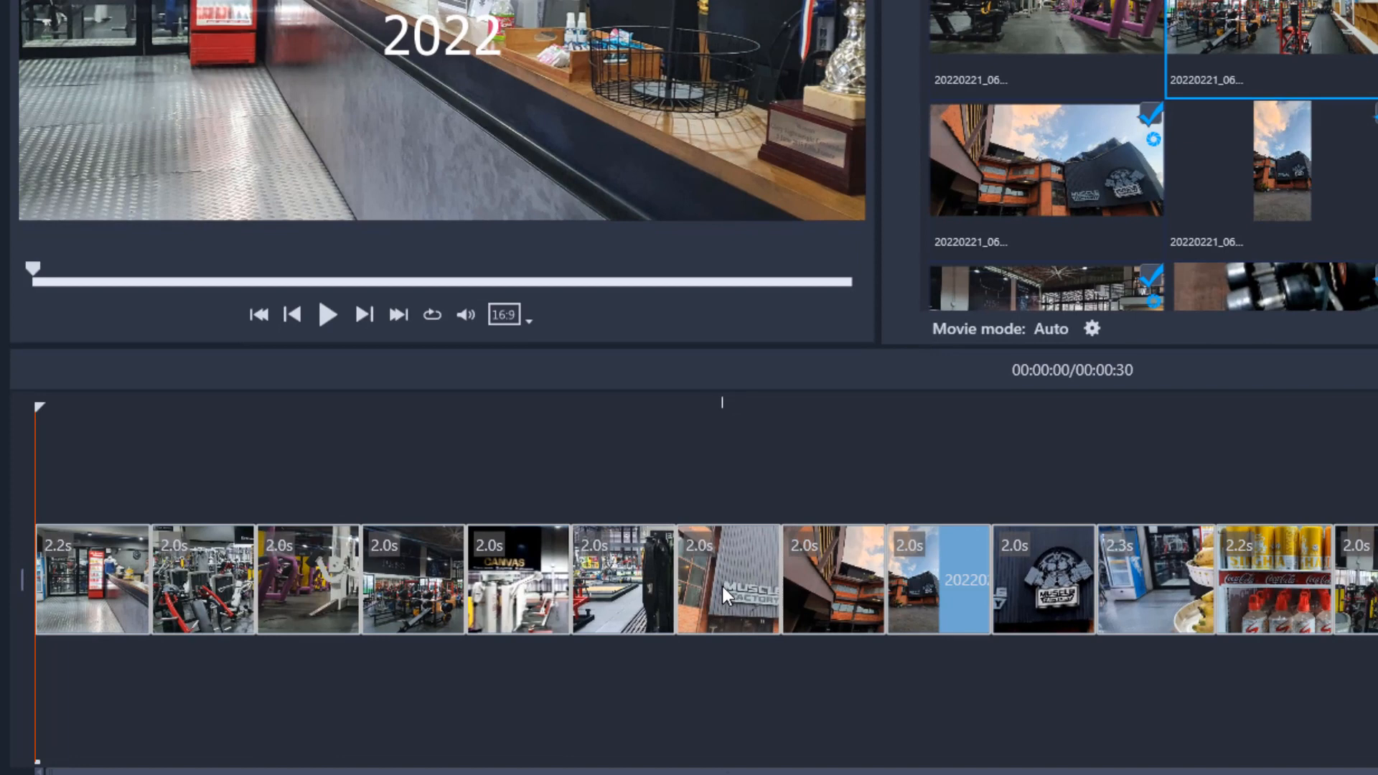
# Step: Move the Muscle Factory sign clip to the first position in the storyboard
pyautogui.click(676, 405)
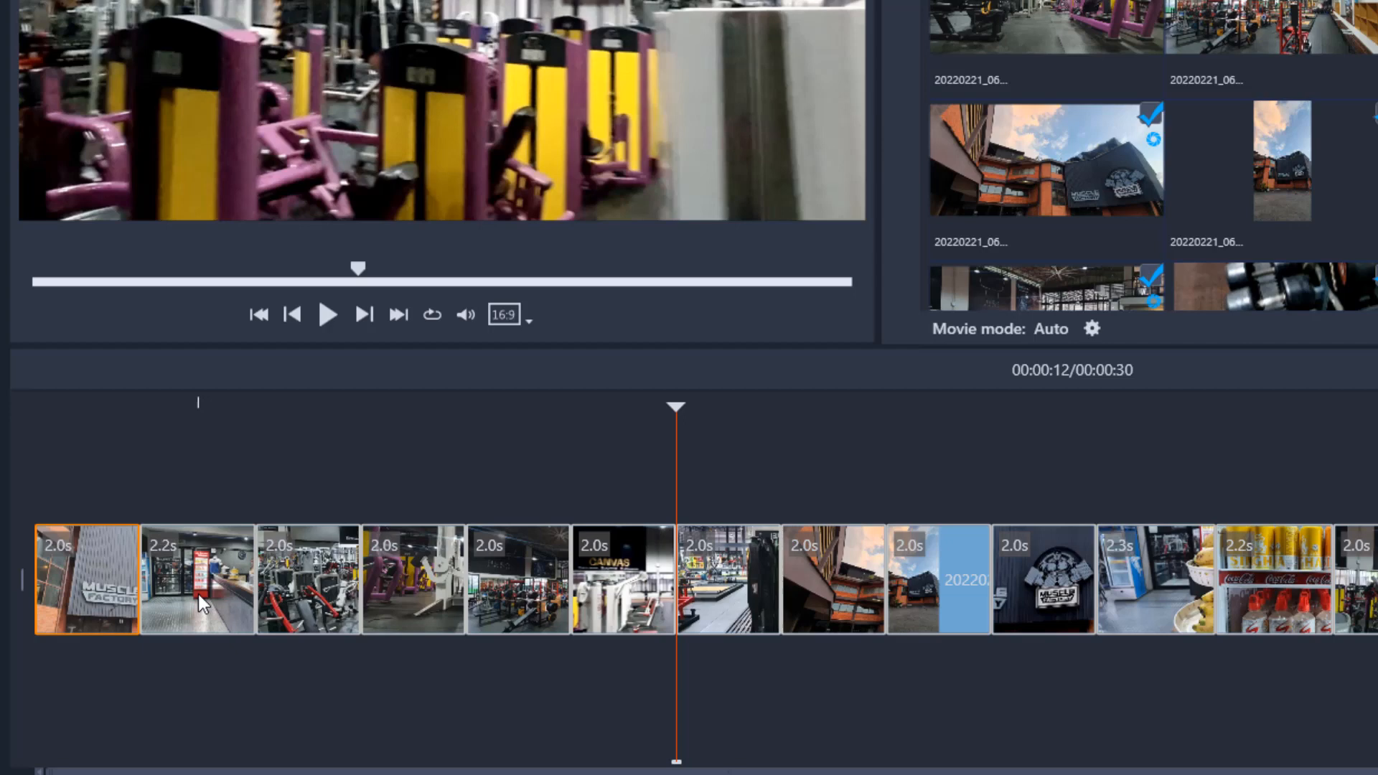
pyautogui.moveTo(1128, 613)
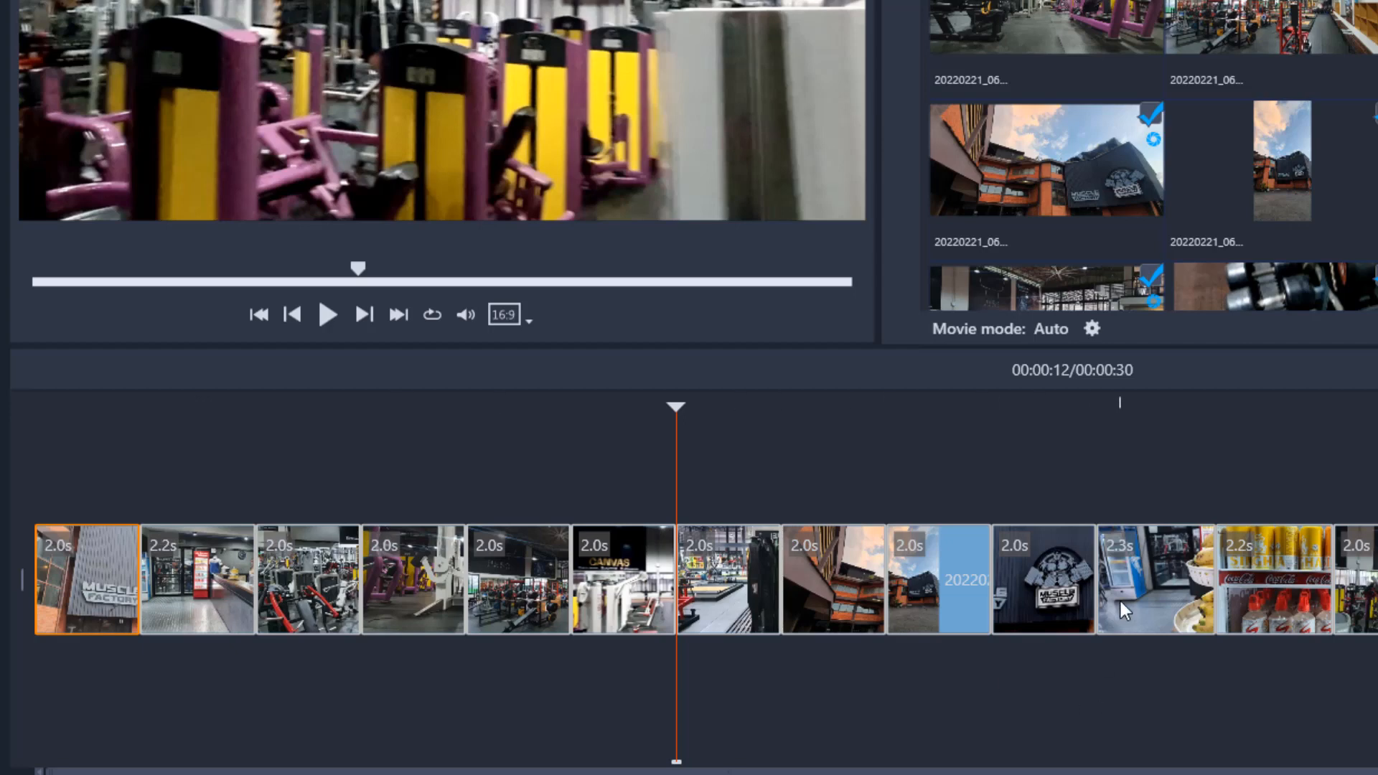
pyautogui.moveTo(1143, 611)
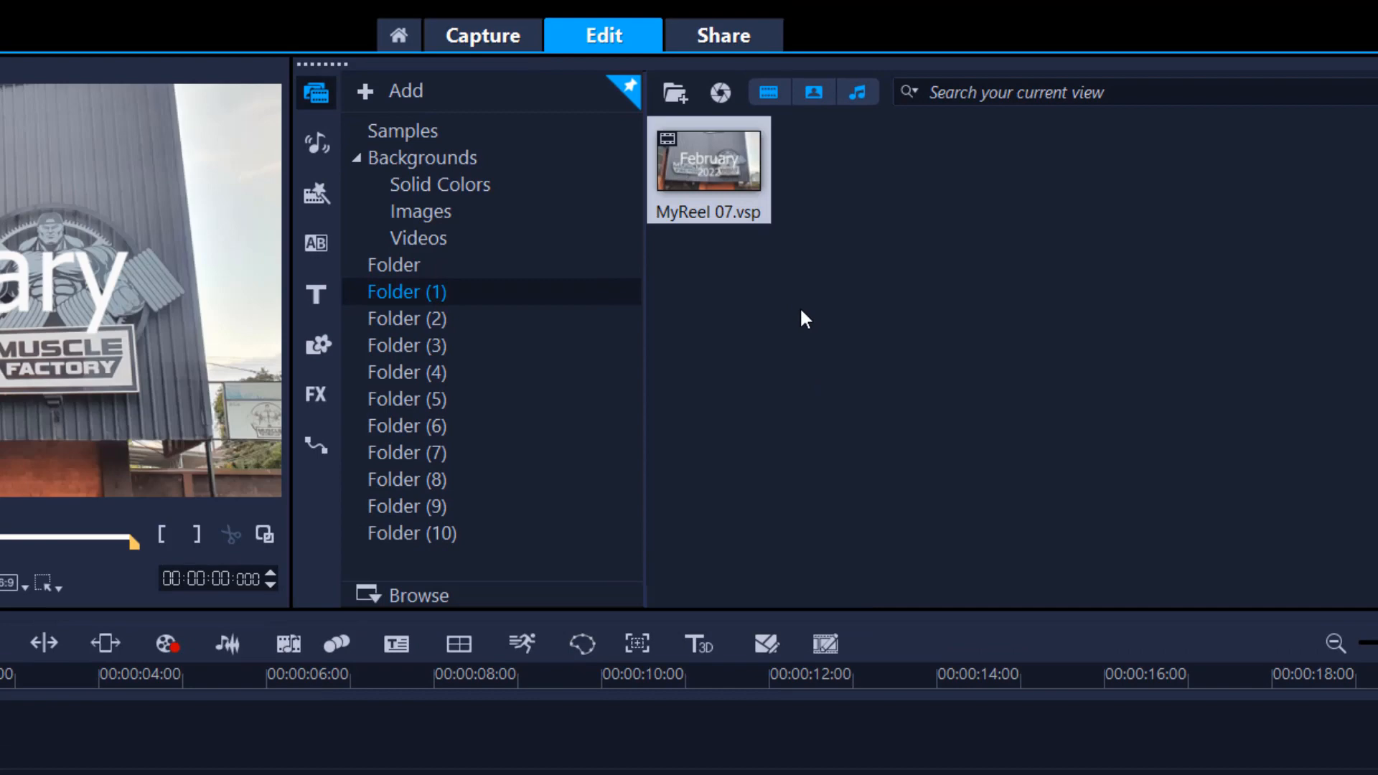
pyautogui.moveTo(311, 215)
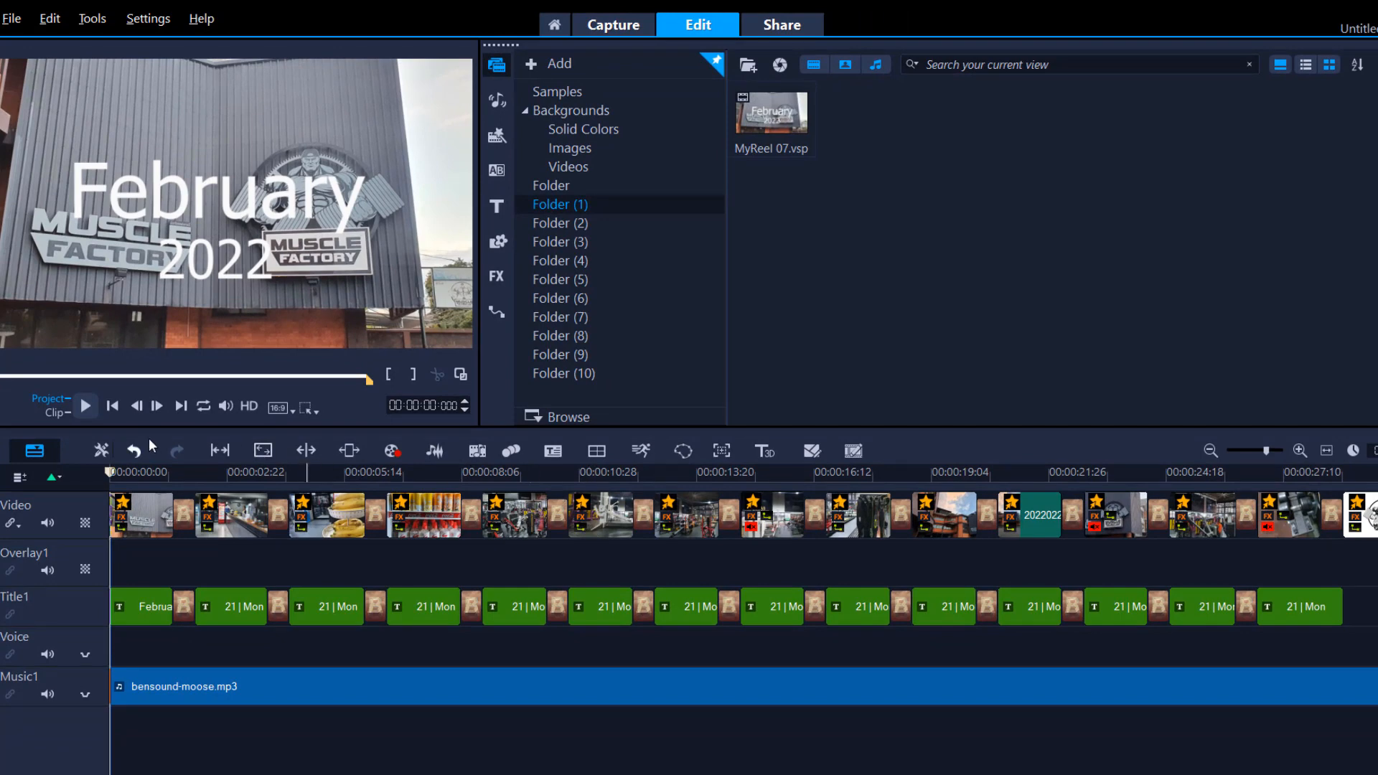
# Step: Play and pause the MyReel 07 reel in the player to preview it
pyautogui.click(86, 404)
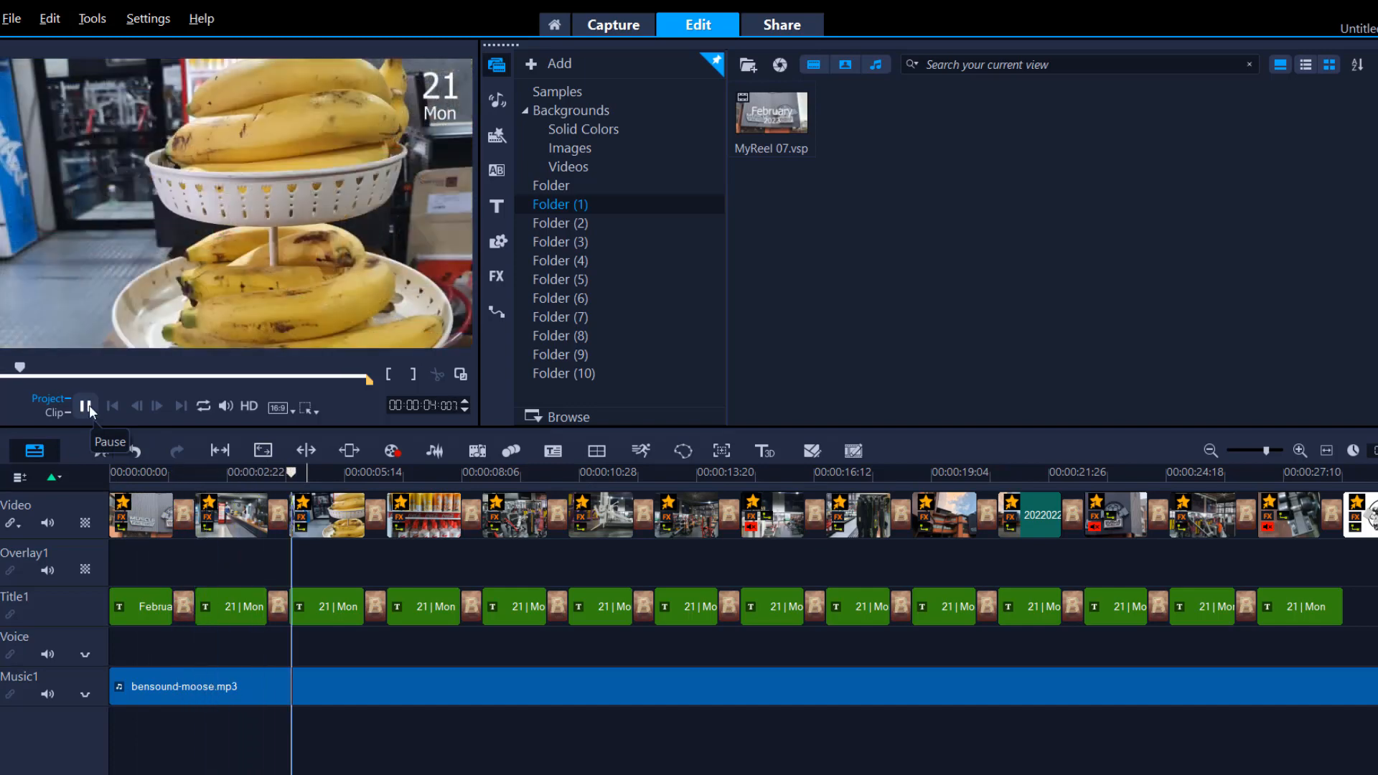
pyautogui.click(86, 406)
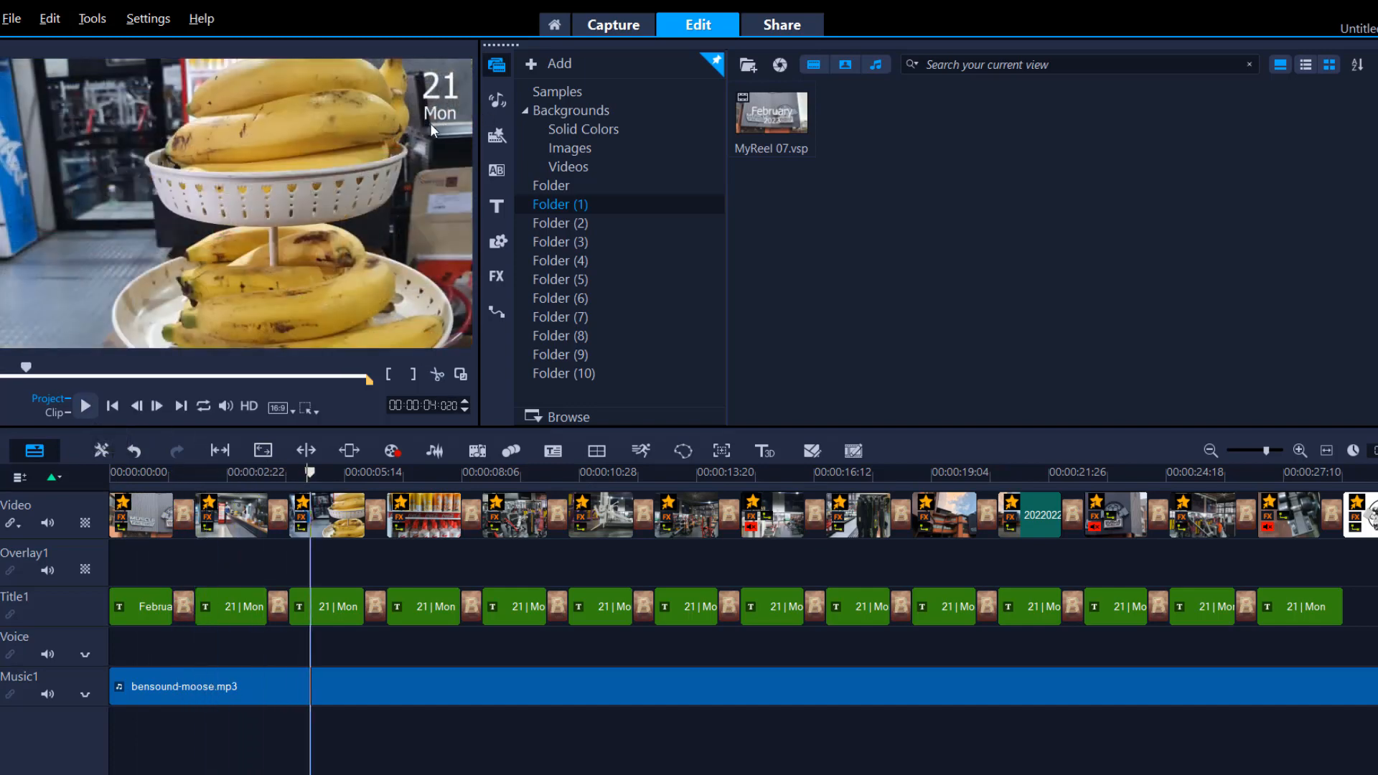
pyautogui.moveTo(414, 304)
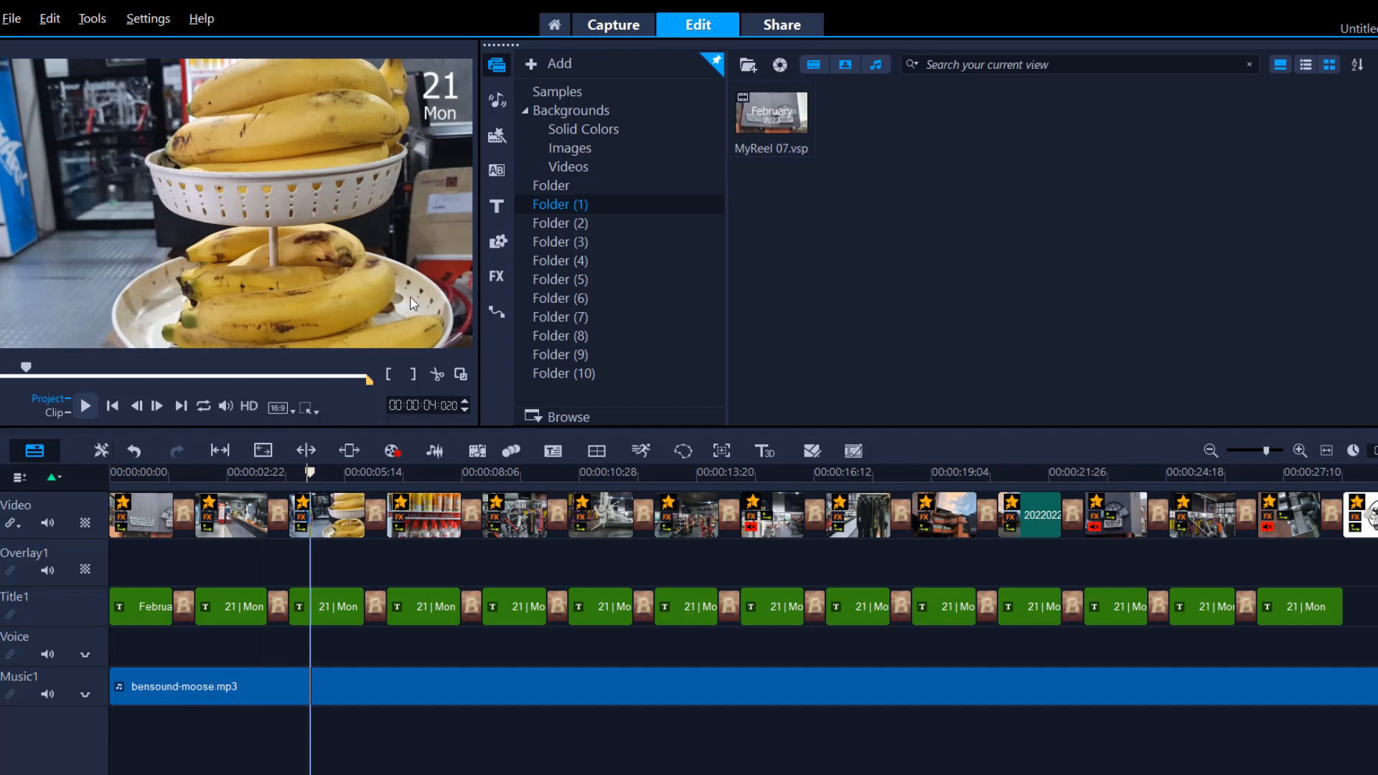
pyautogui.moveTo(1230, 619)
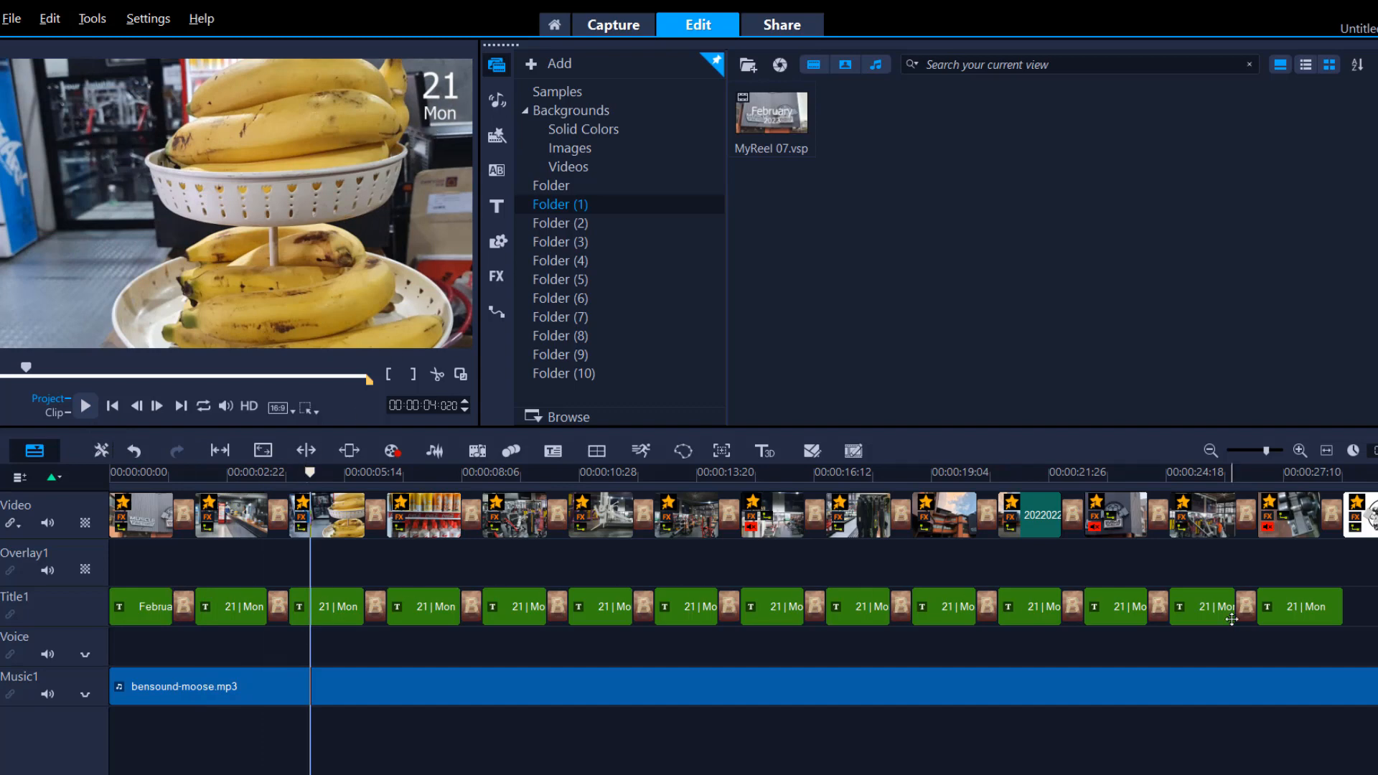
pyautogui.moveTo(123, 606)
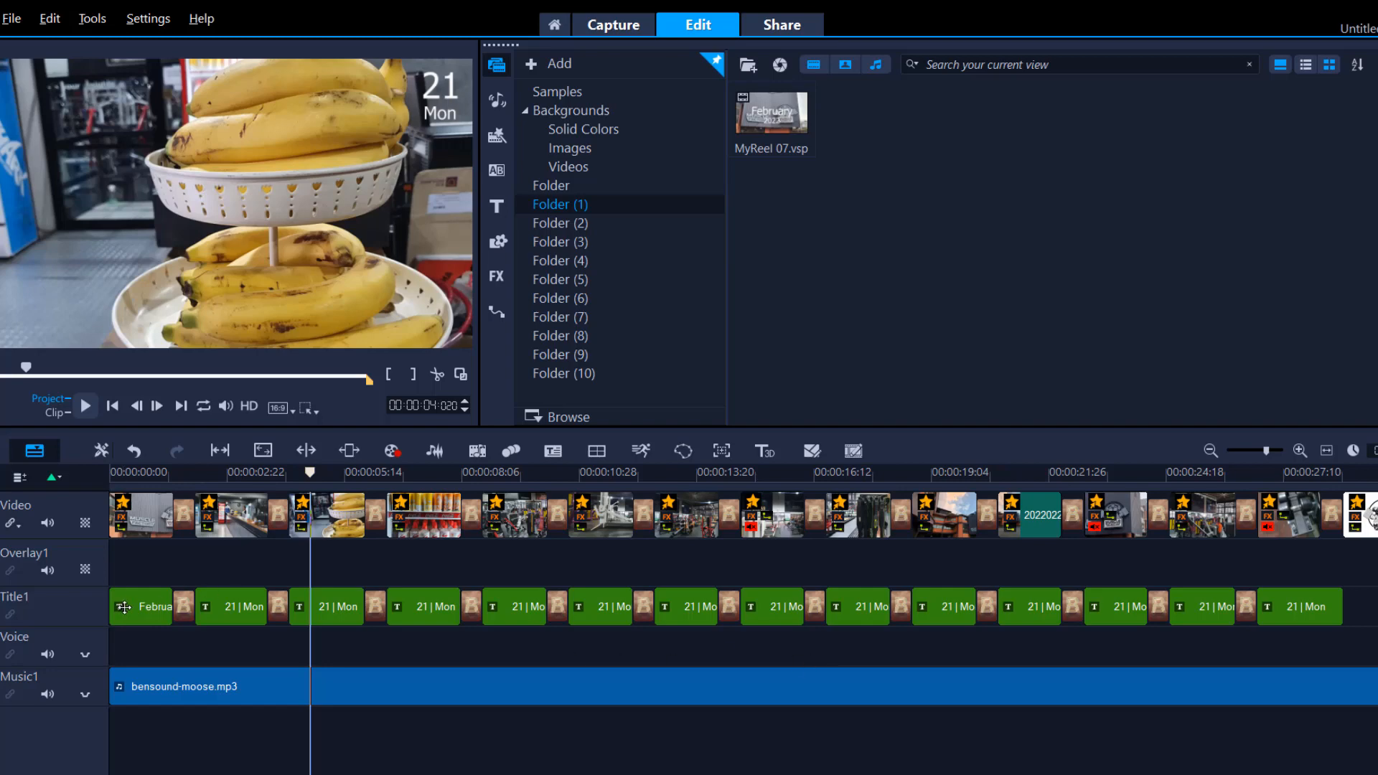
# Step: Delete the date title clips from the Title1 track and return to the media library
pyautogui.click(495, 206)
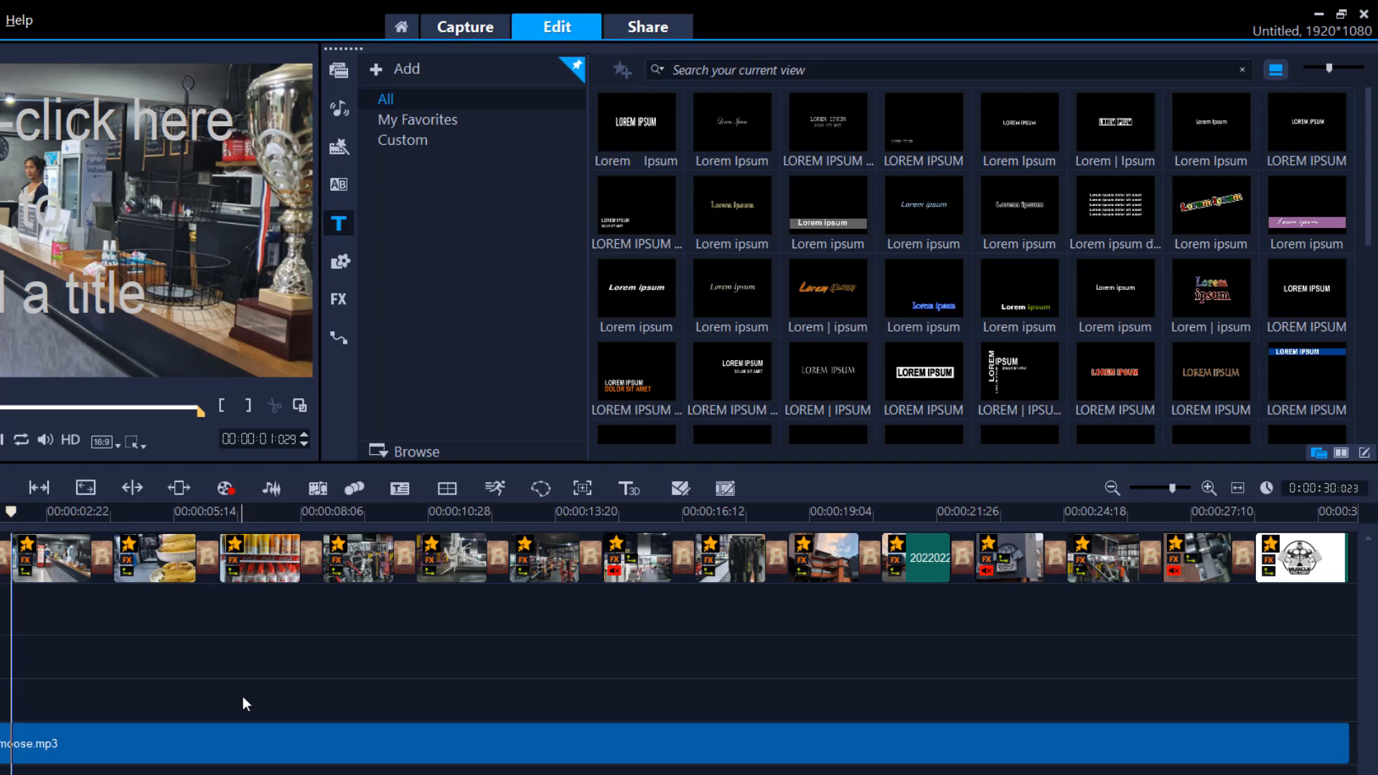
pyautogui.moveTo(178, 742)
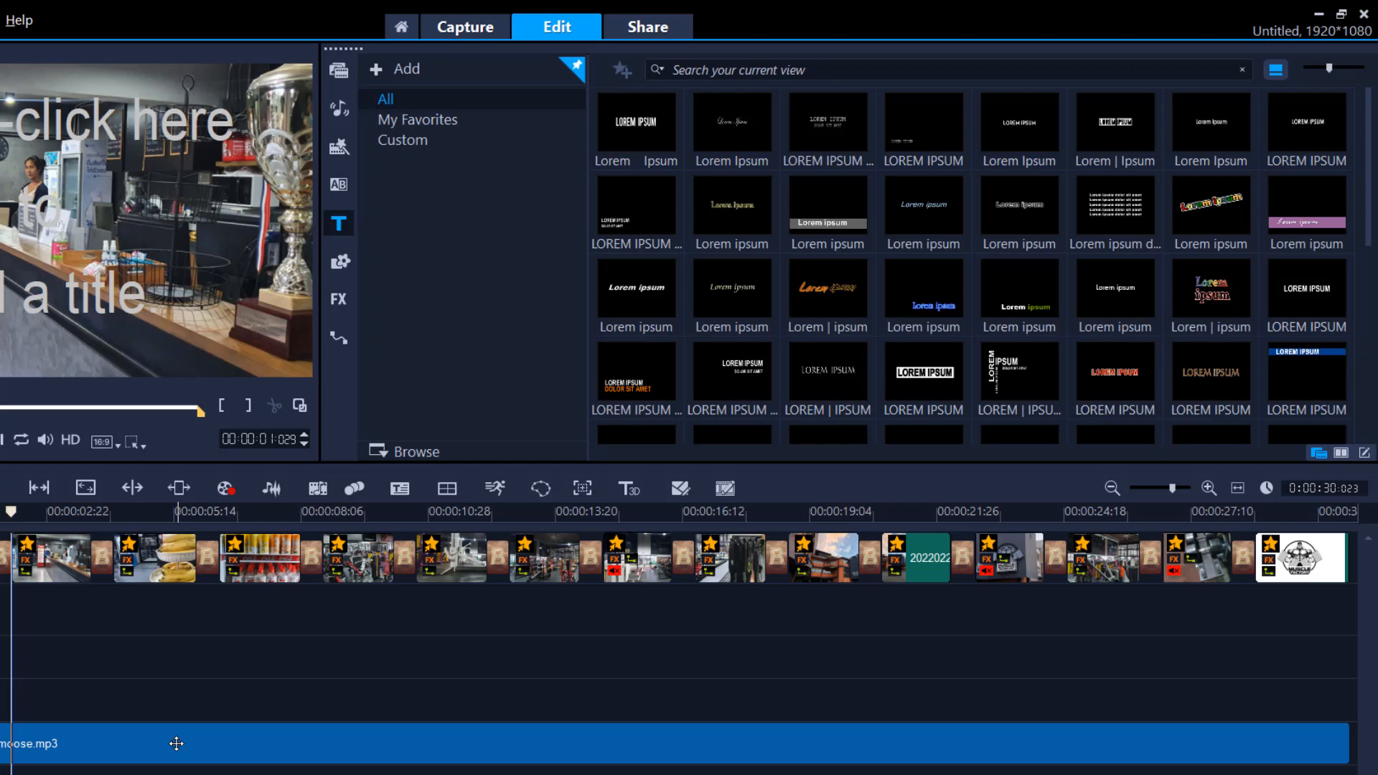
pyautogui.moveTo(193, 716)
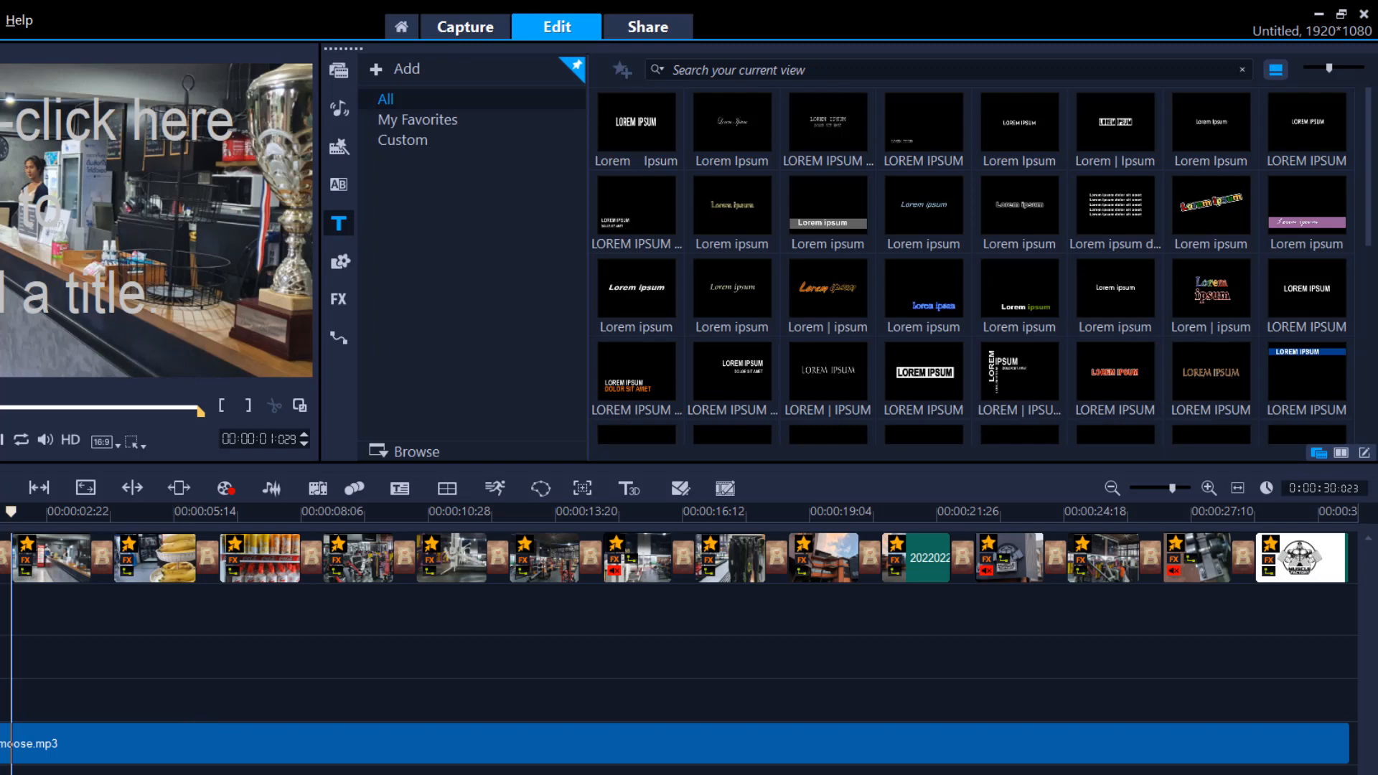
pyautogui.click(339, 70)
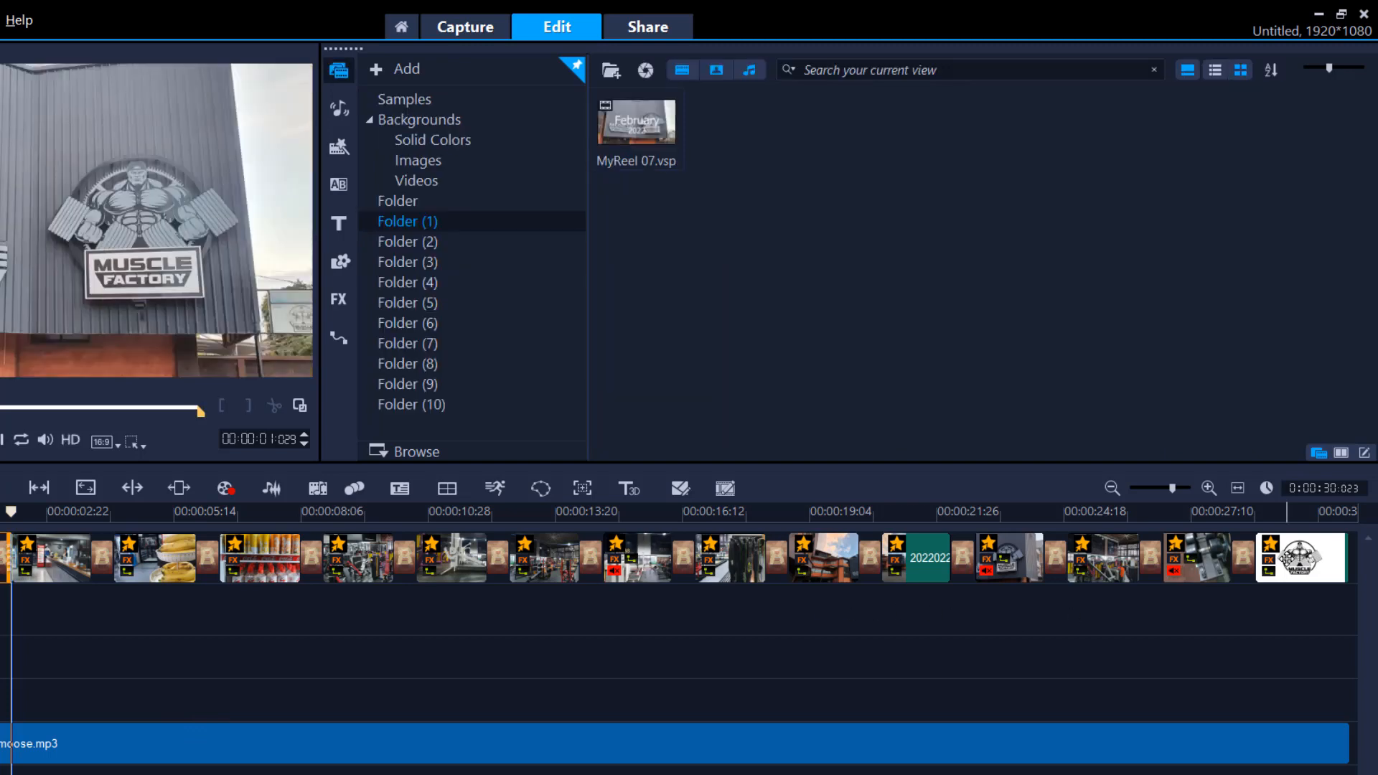
# Step: Mute the selected Video track clips and move the play position earlier in the reel
pyautogui.rightClick(1301, 557)
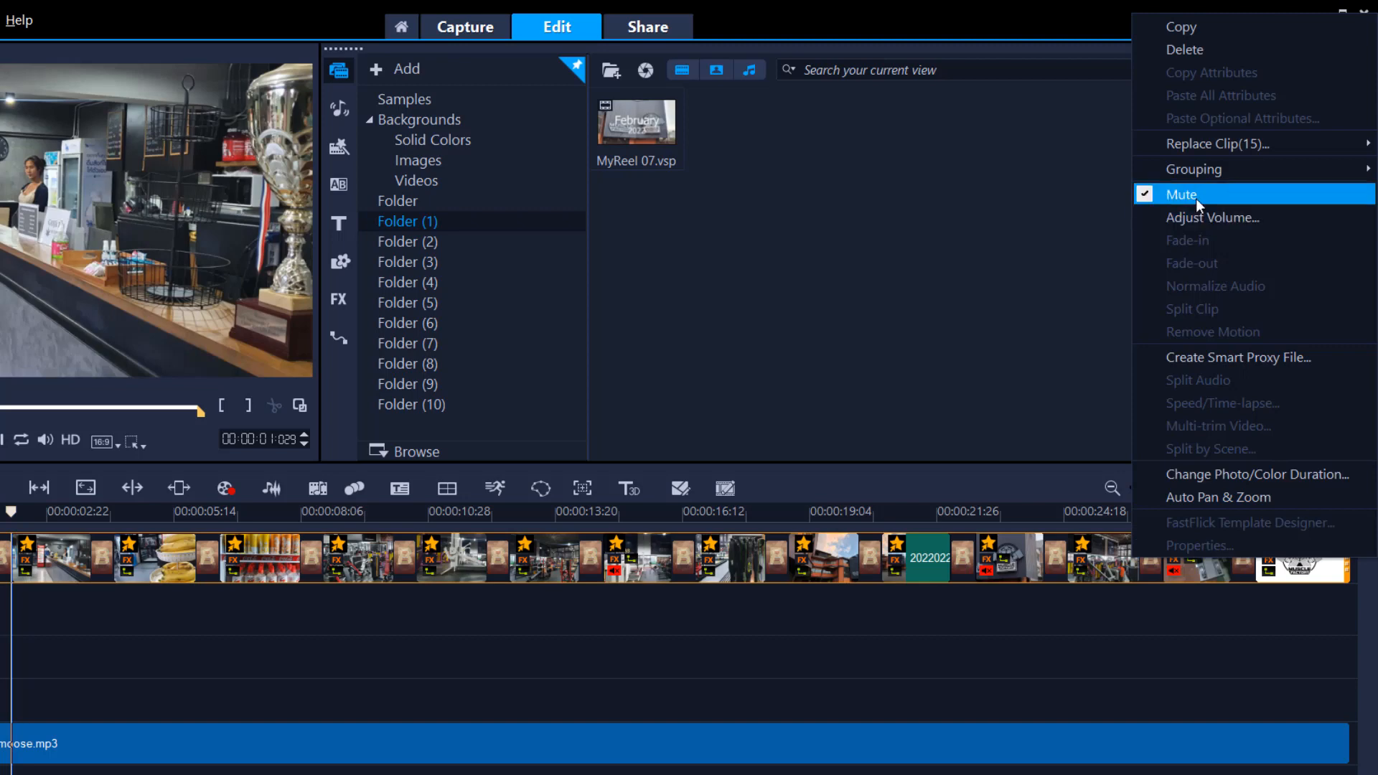
pyautogui.click(1181, 194)
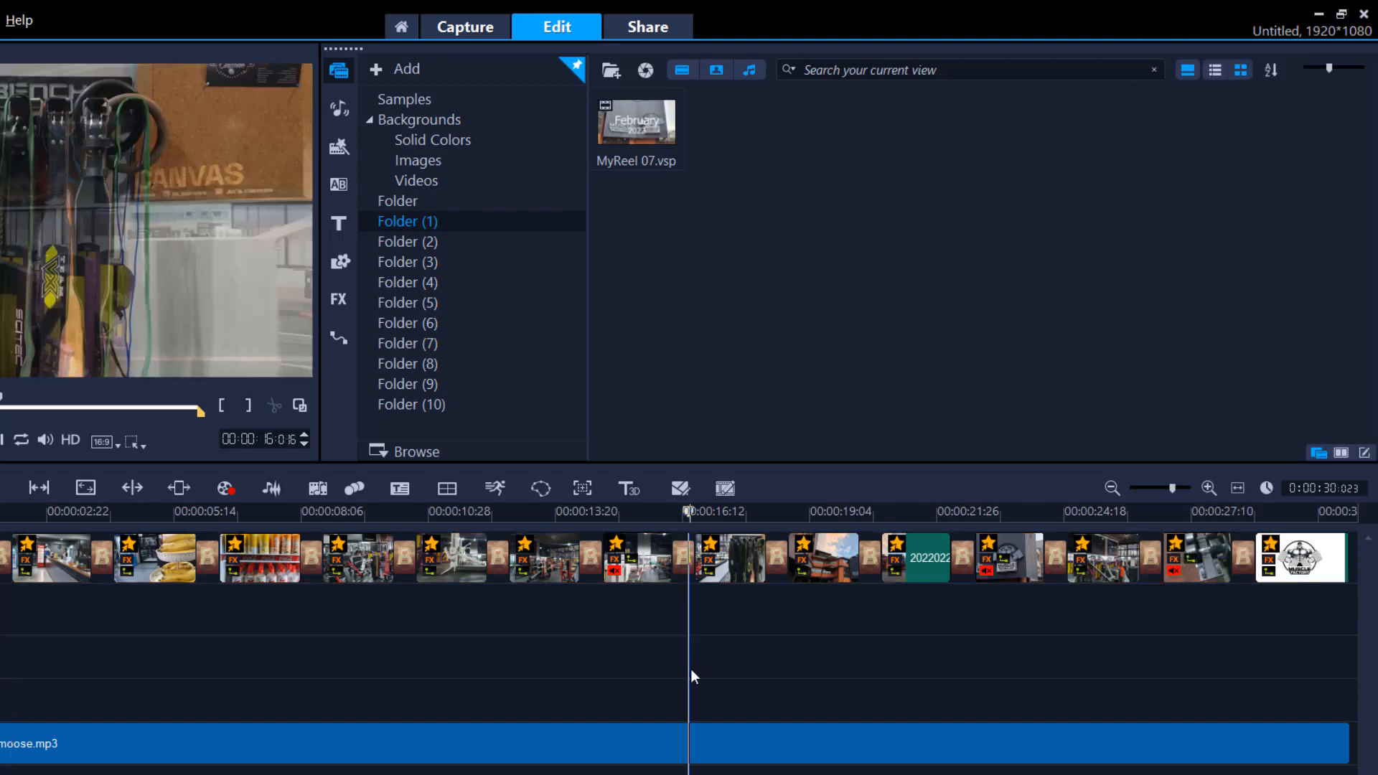
pyautogui.click(97, 511)
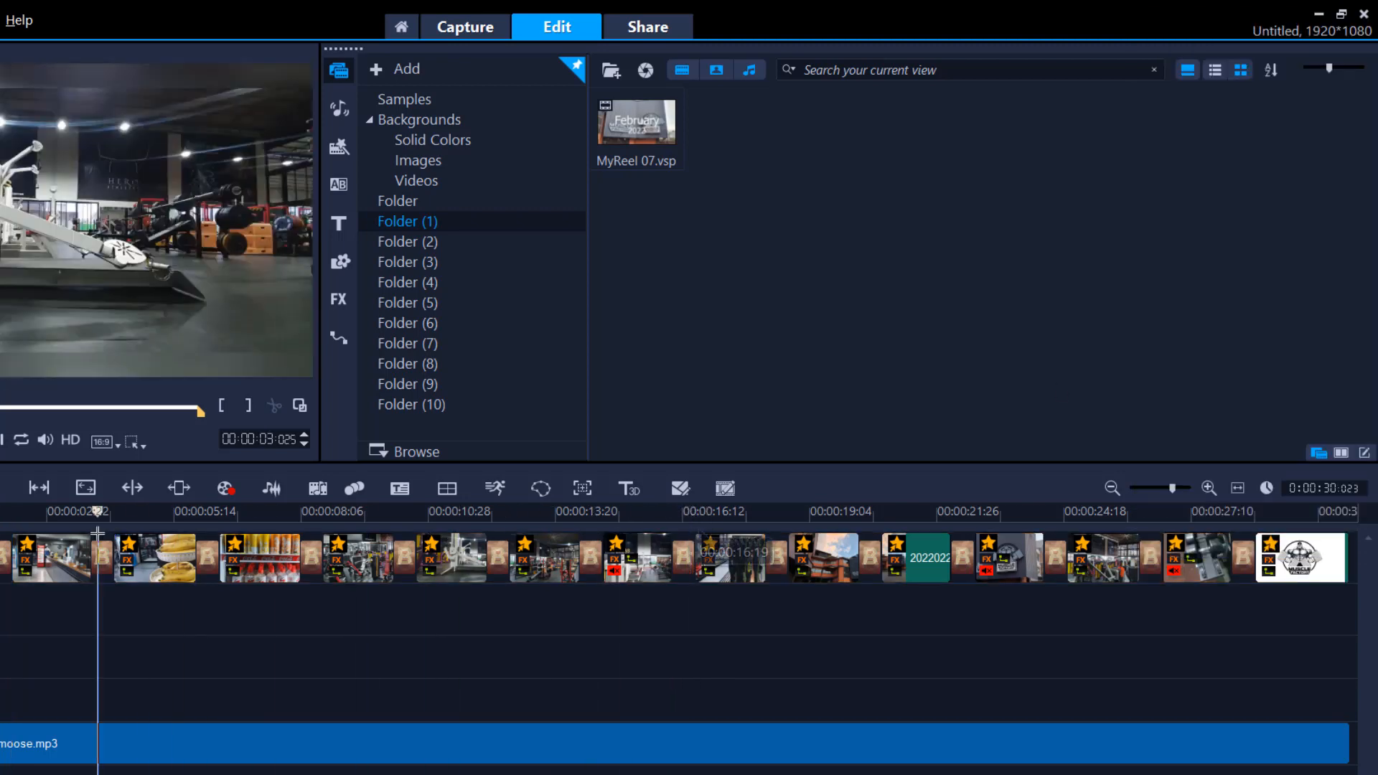